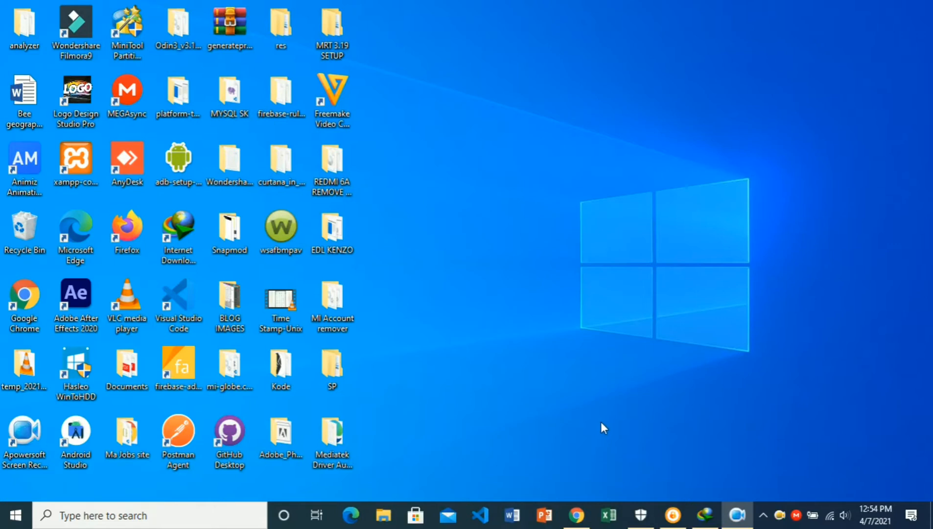
mouse_move(608, 432)
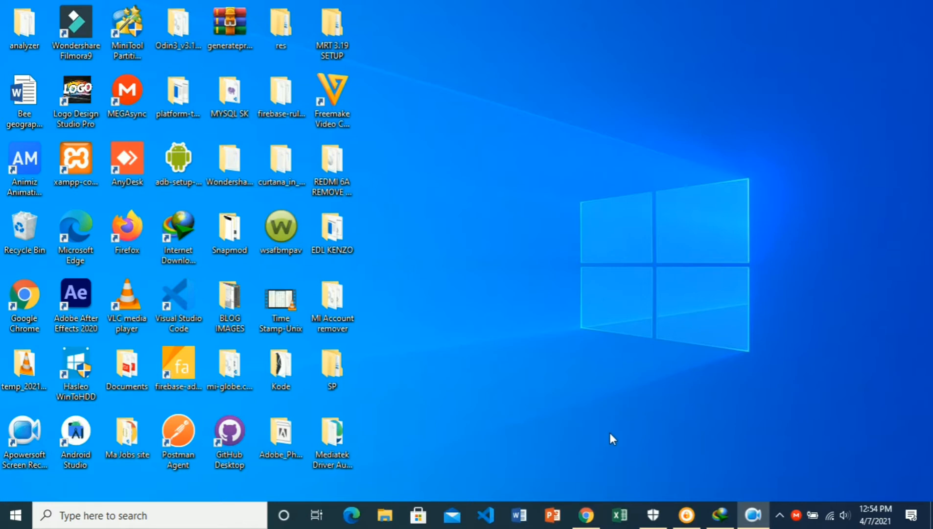
mouse_move(566, 422)
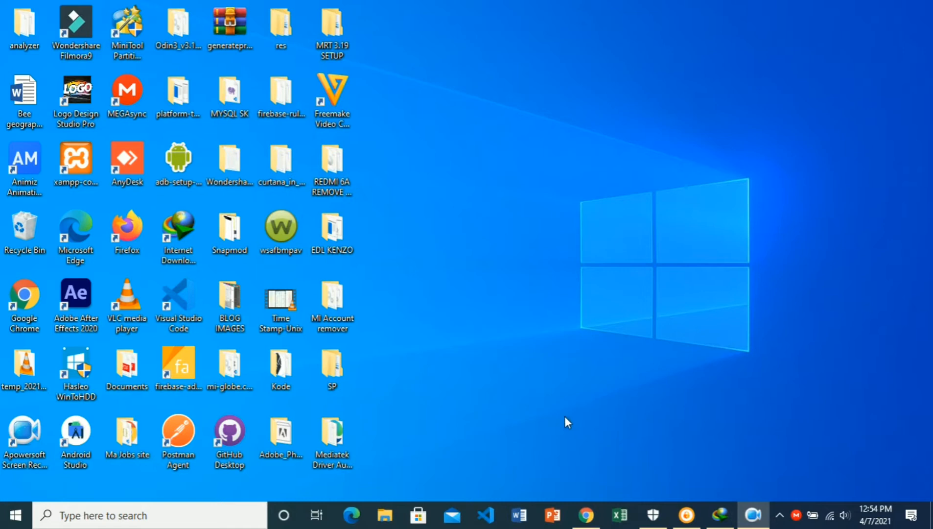
mouse_move(586, 515)
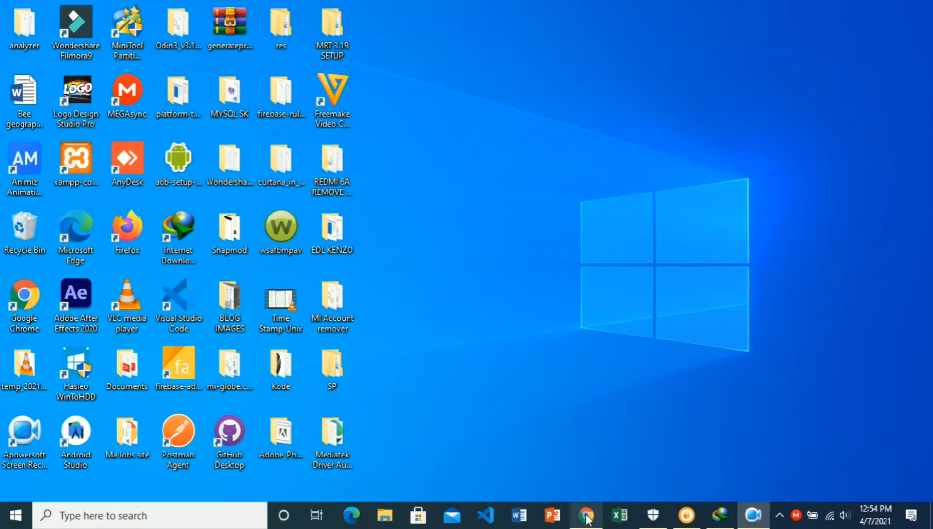
- Bring up Chrome and load onesignal.com in a new tab
left_click(585, 515)
type("onse")
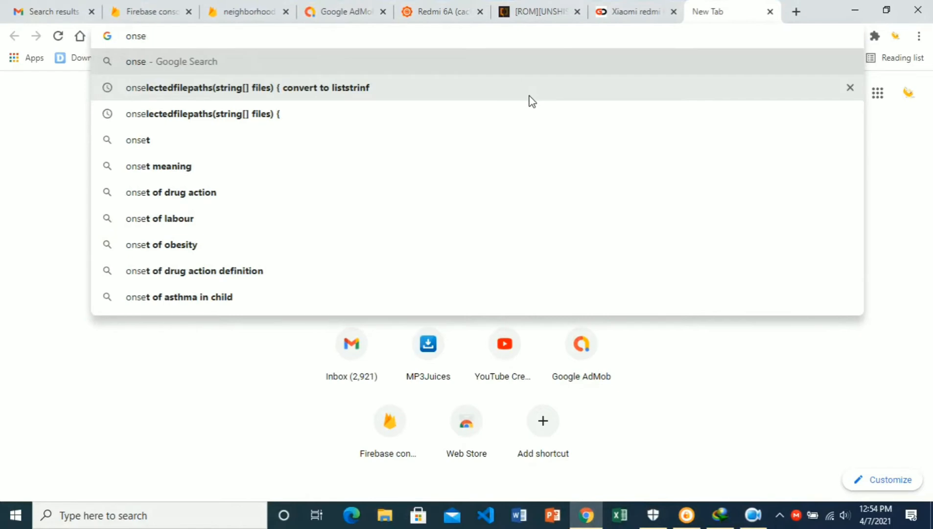
key("Backspace")
type("esi")
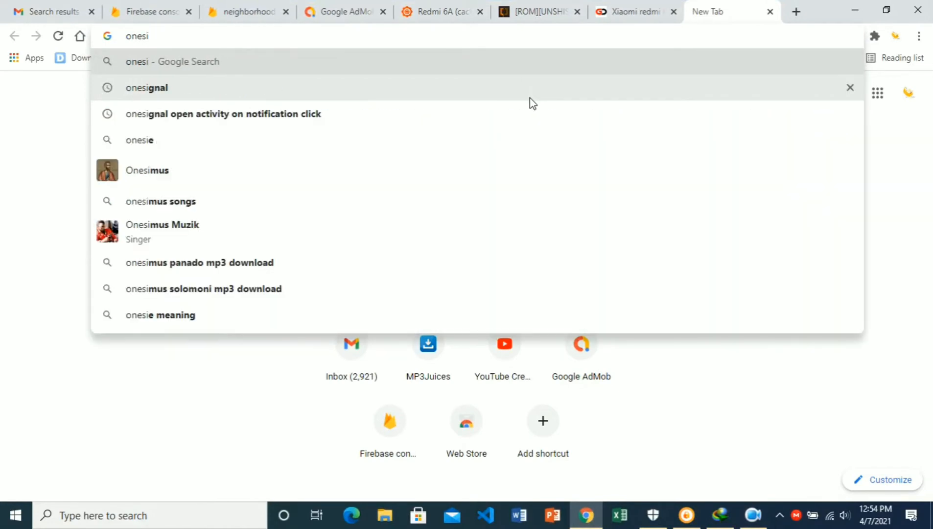
type("gnal.")
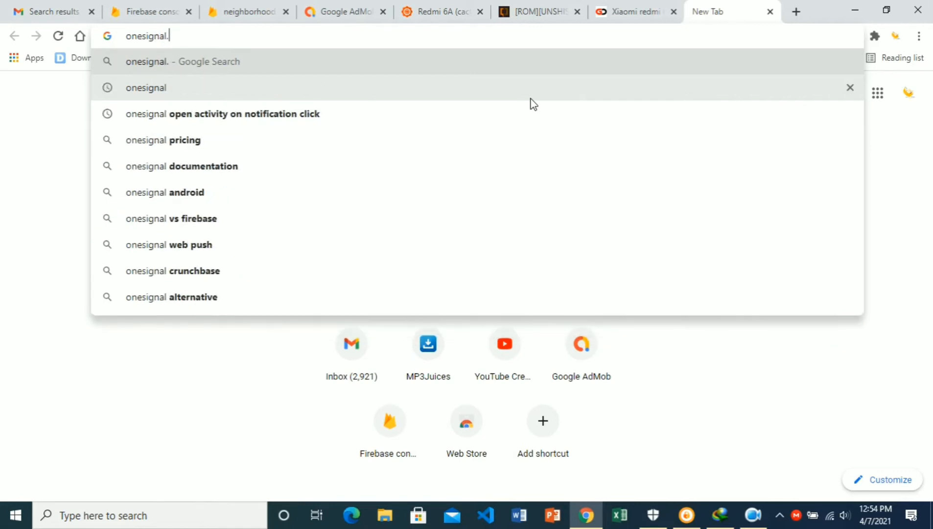
key("Return")
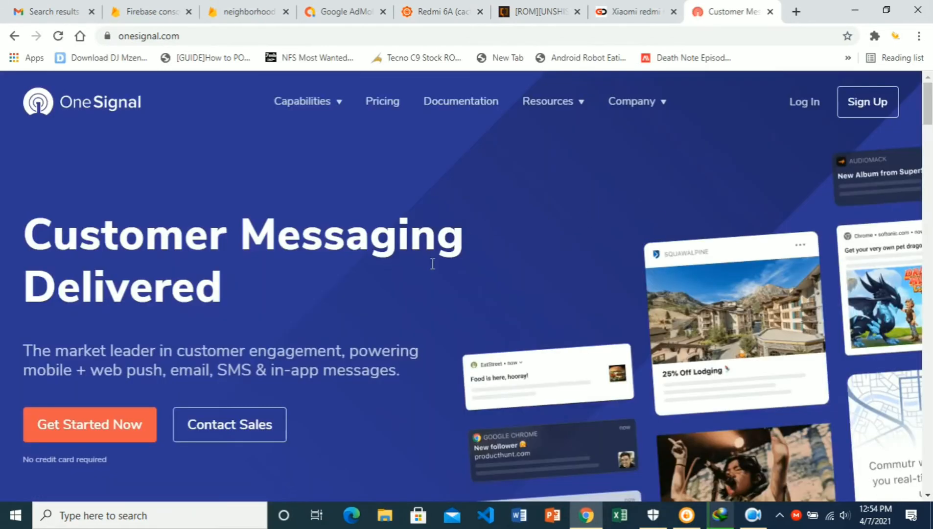
mouse_move(804, 101)
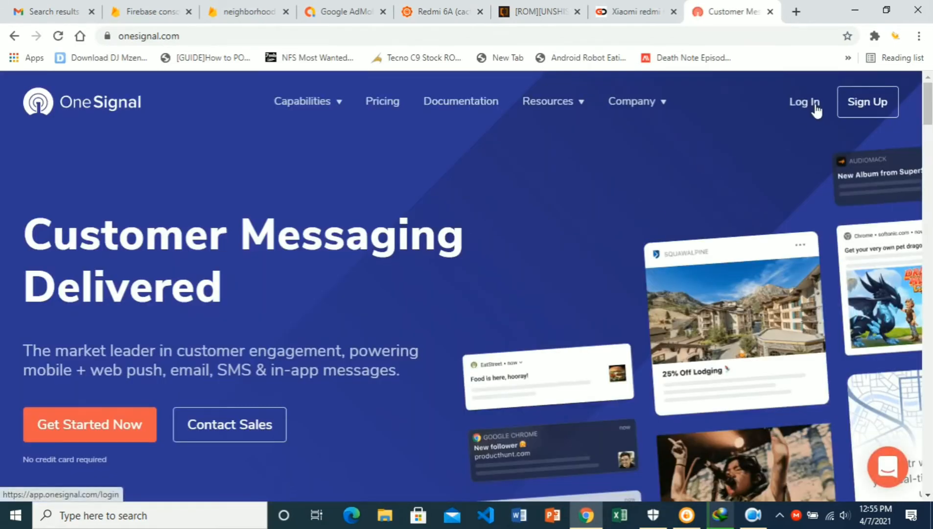
mouse_move(867, 101)
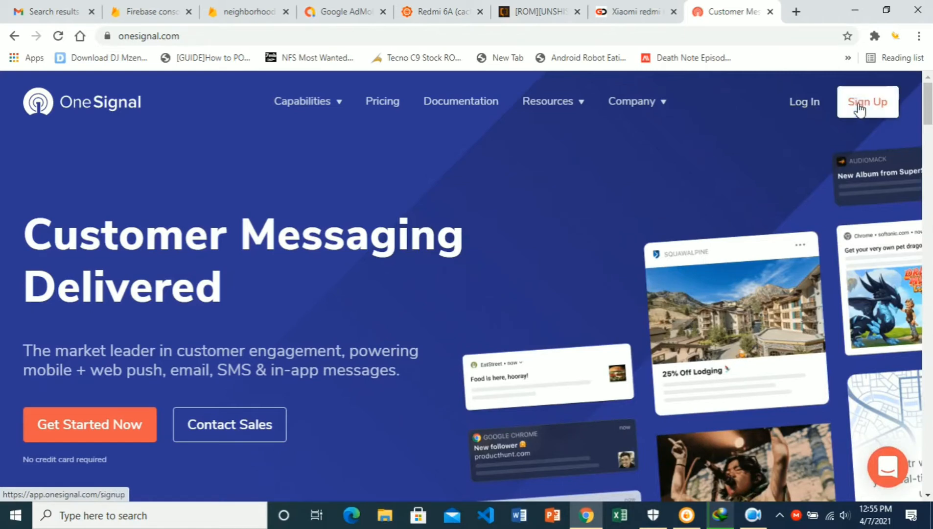
mouse_move(804, 108)
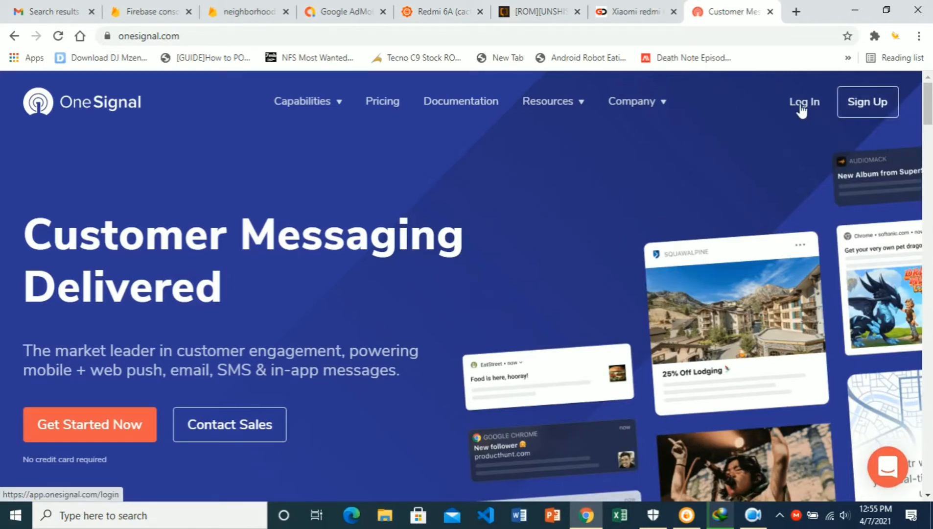
- Log in to OneSignal through Google sign-in with your Google account
left_click(802, 101)
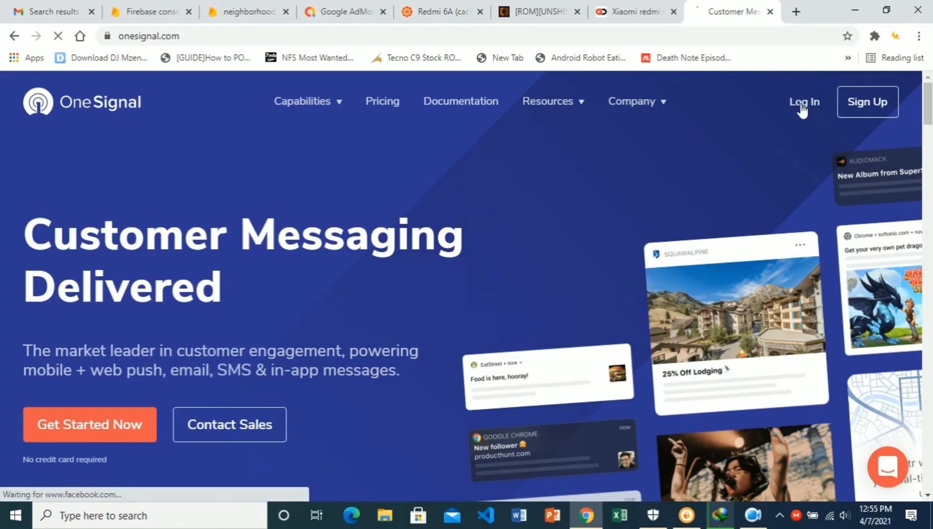
left_click(803, 101)
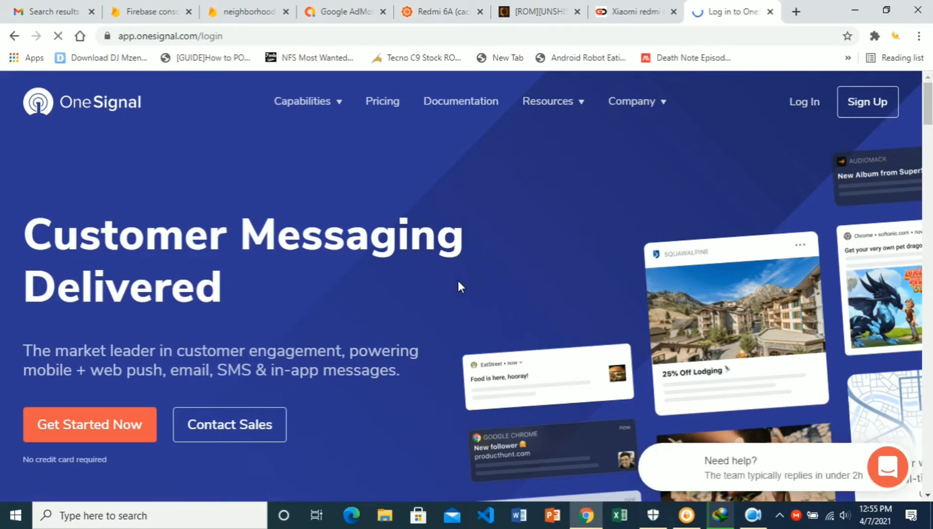
left_click(804, 101)
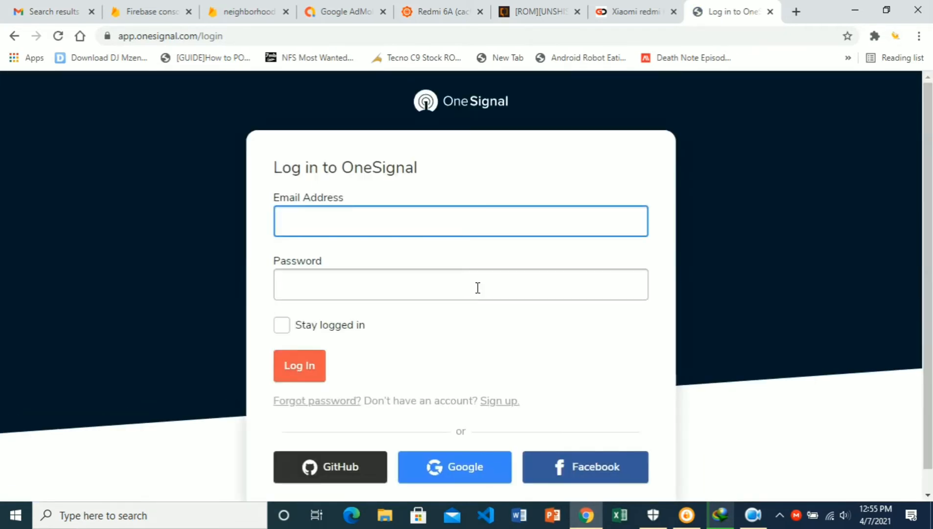
mouse_move(480, 471)
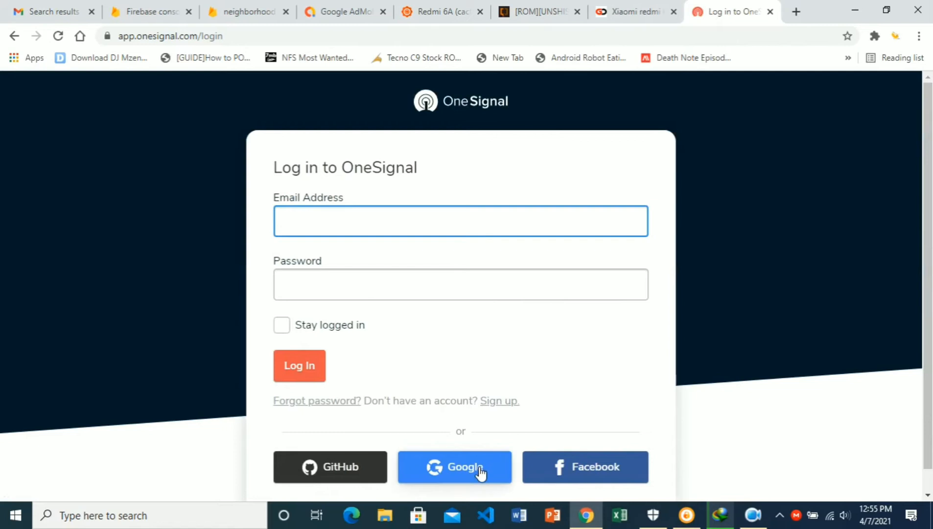
left_click(453, 467)
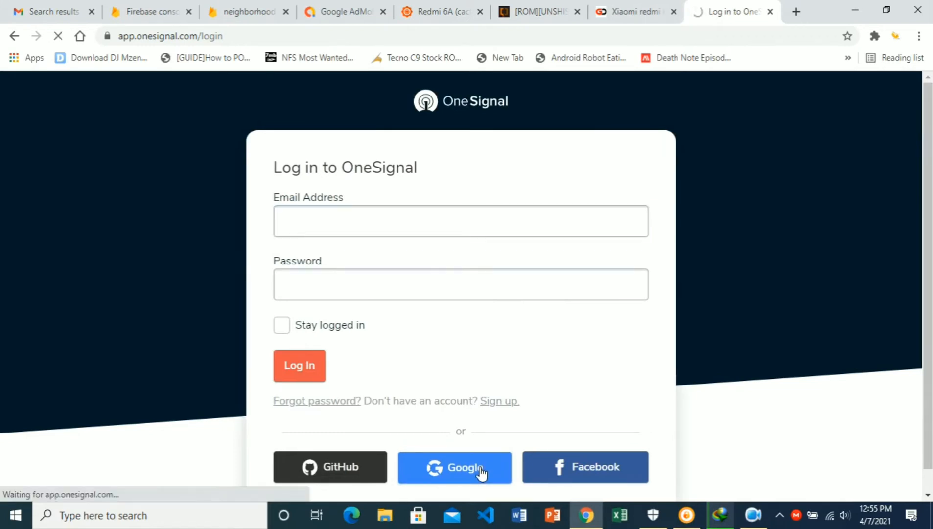
left_click(455, 467)
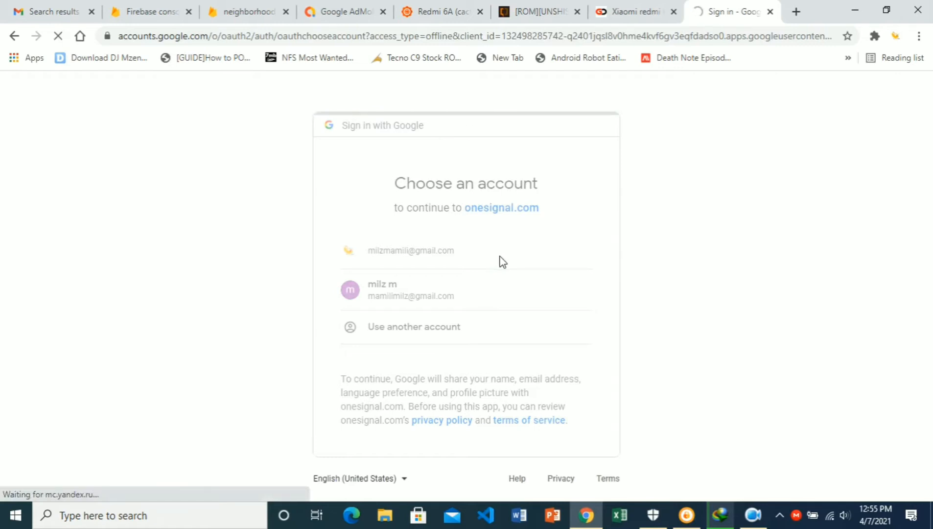
left_click(411, 250)
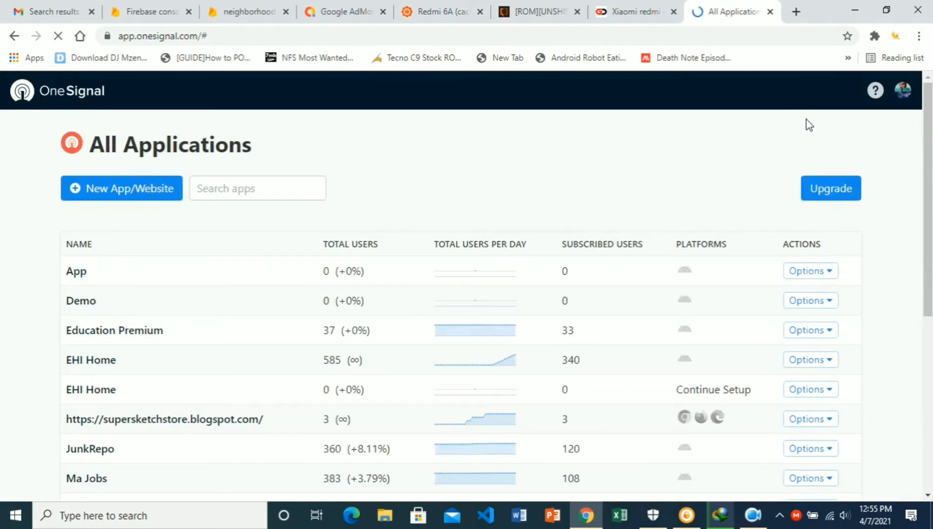
mouse_move(778, 182)
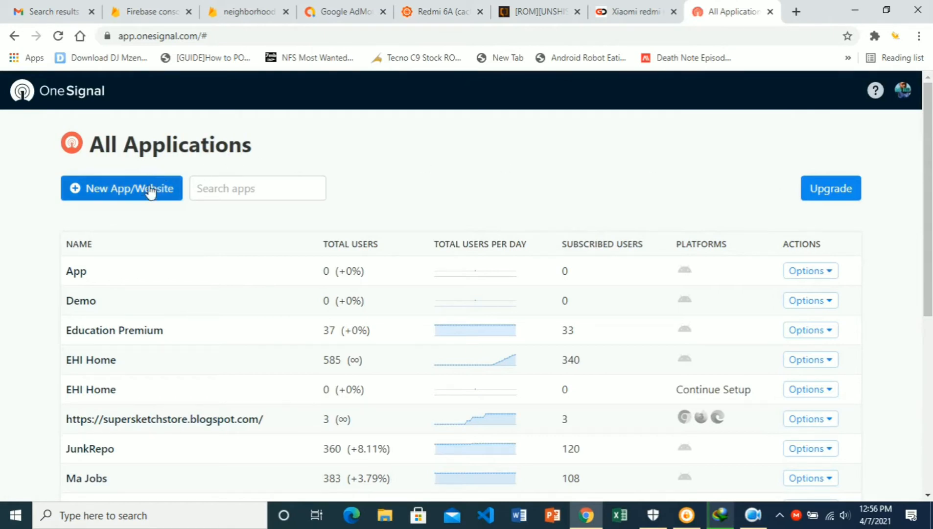
mouse_move(97, 197)
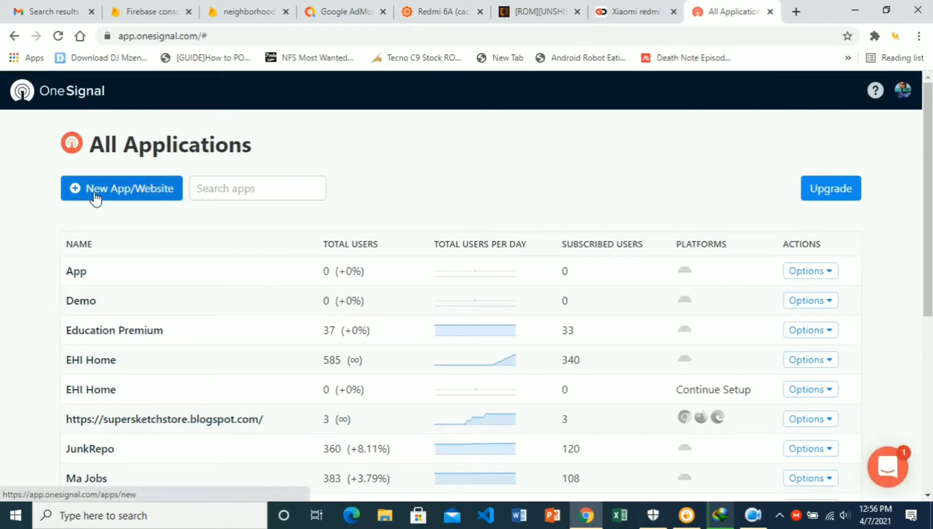
mouse_move(153, 195)
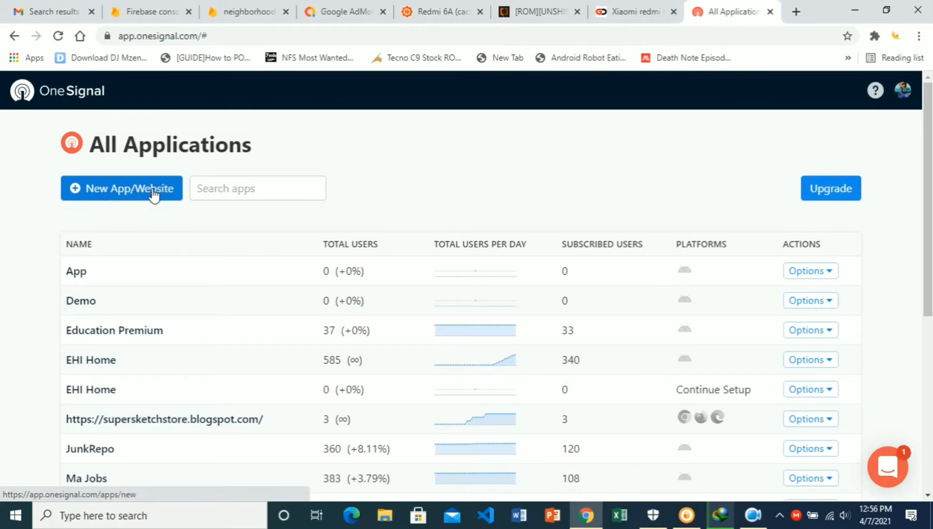
- Add a new app named DEMO and select the Google Android (FCM) platform
left_click(121, 188)
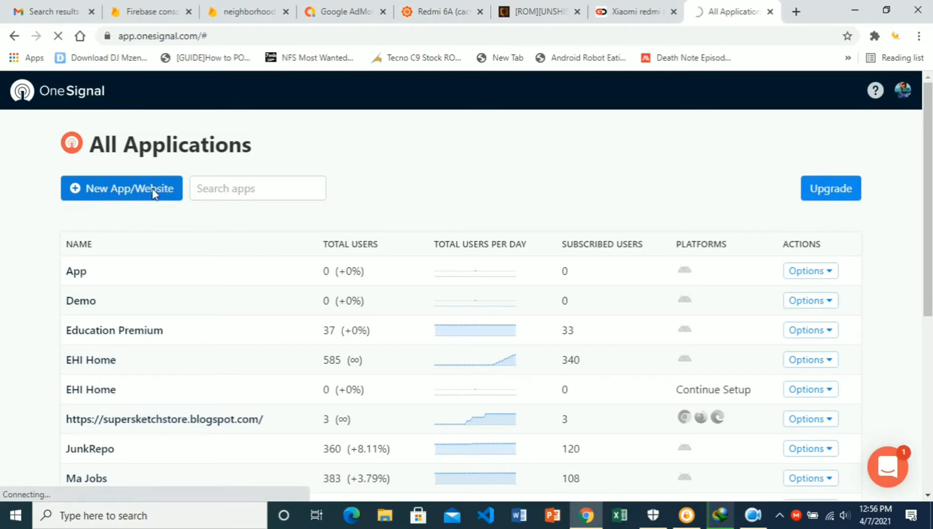
left_click(121, 188)
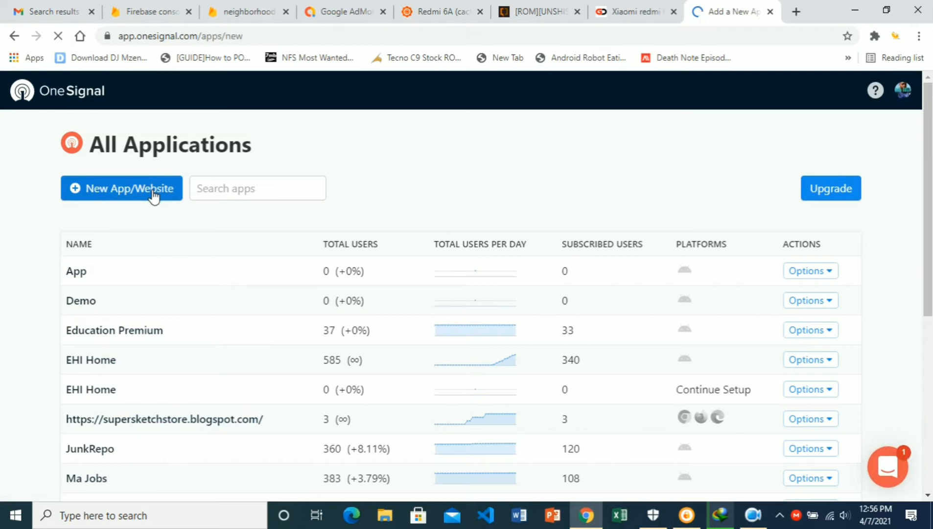
left_click(121, 188)
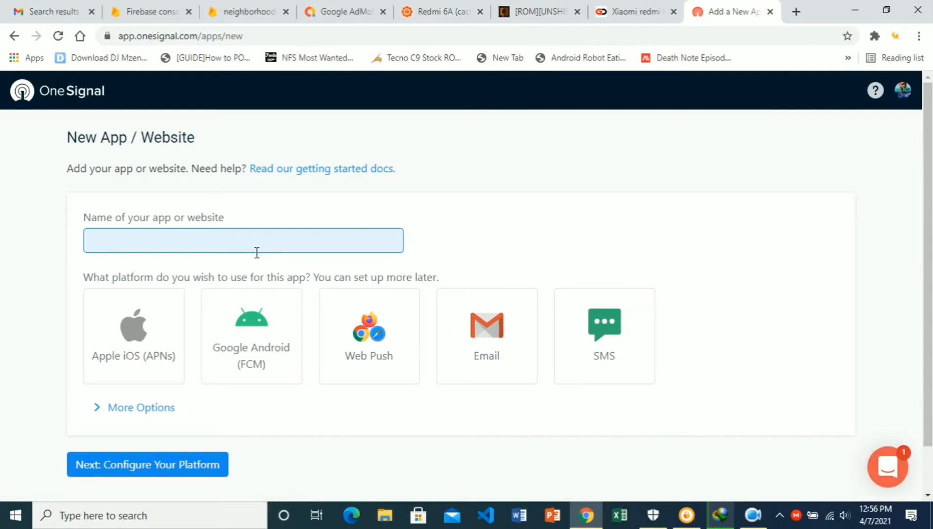
left_click(243, 240)
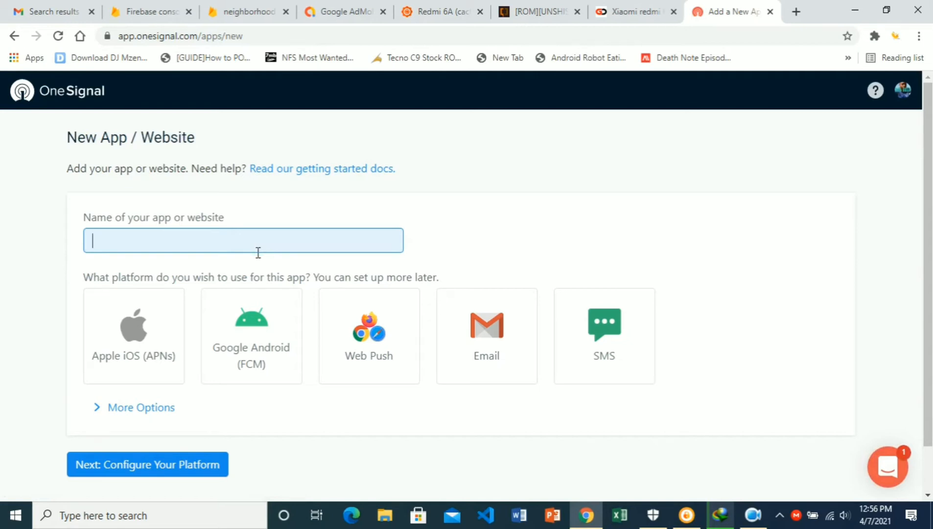
type("DE")
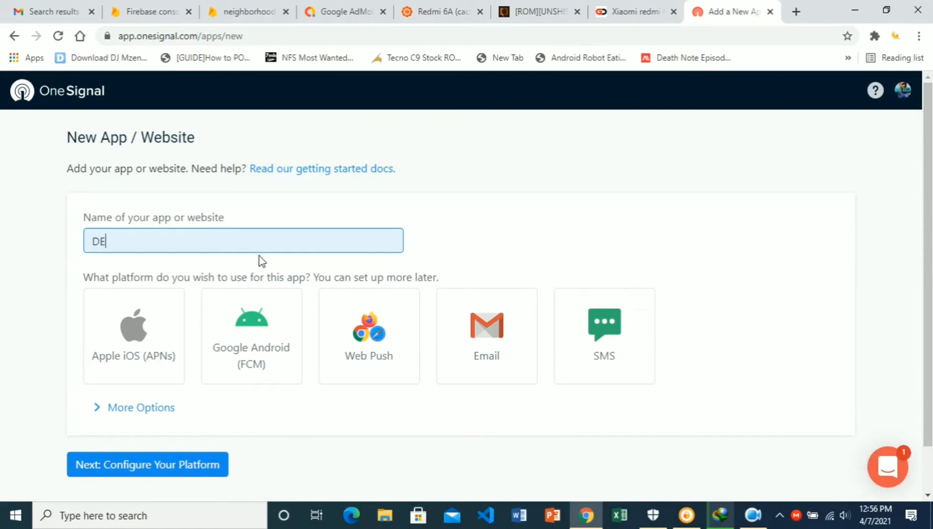
type("MO")
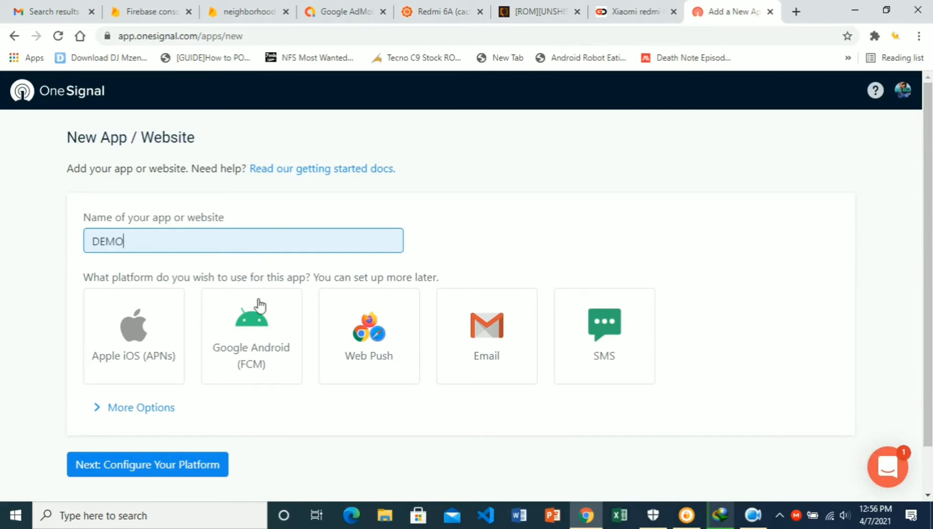
left_click(370, 335)
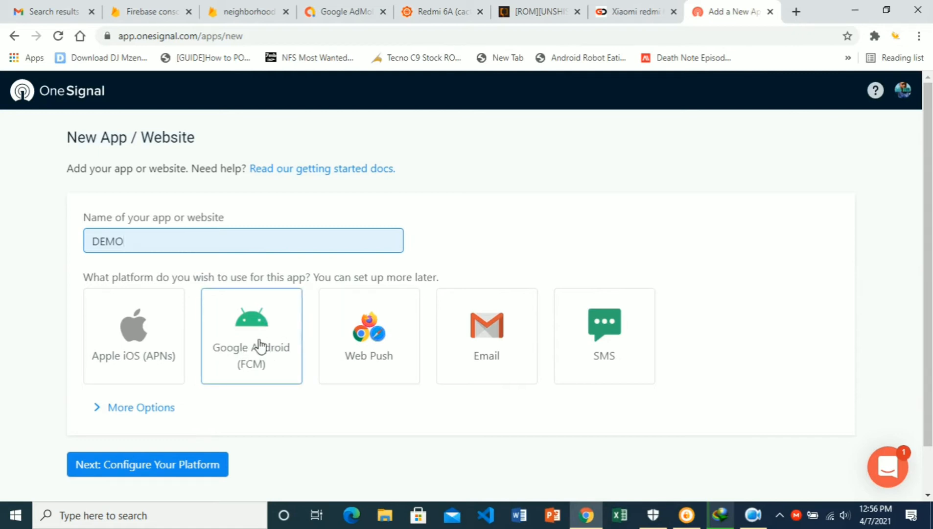
mouse_move(265, 320)
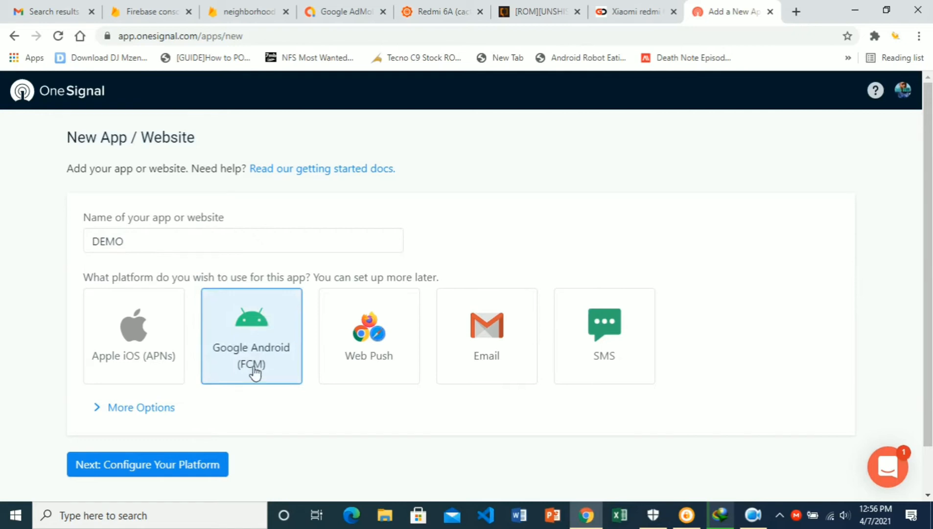
mouse_move(254, 384)
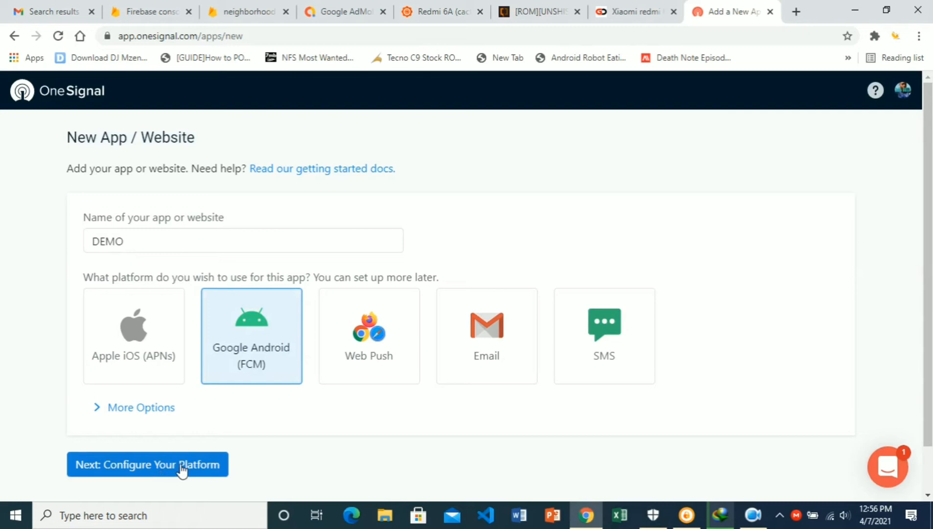
- Proceed to the Google Android (FCM) configuration page for DEMO
left_click(147, 465)
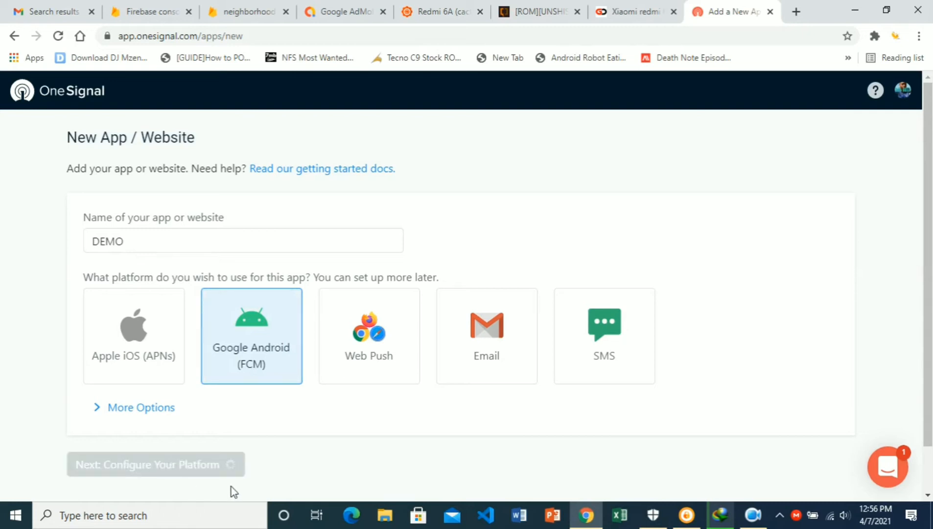
left_click(155, 464)
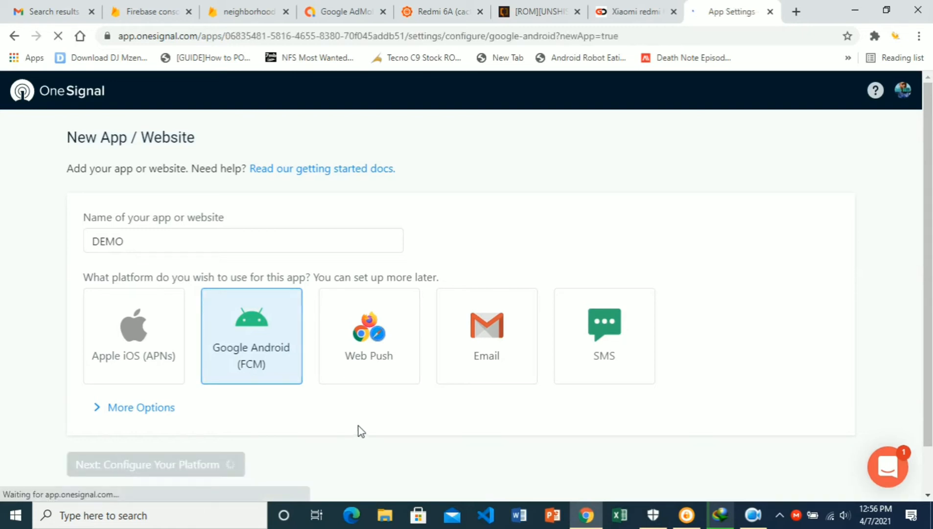
left_click(156, 464)
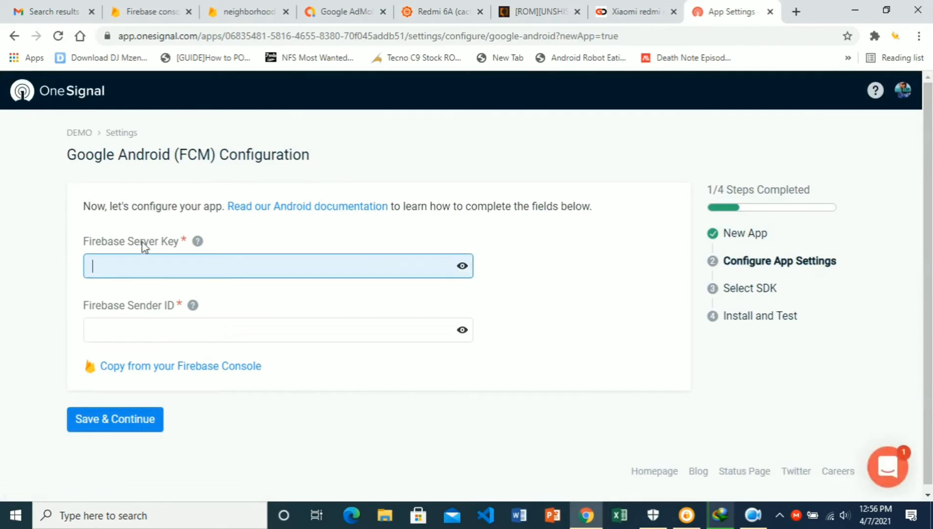
mouse_move(133, 316)
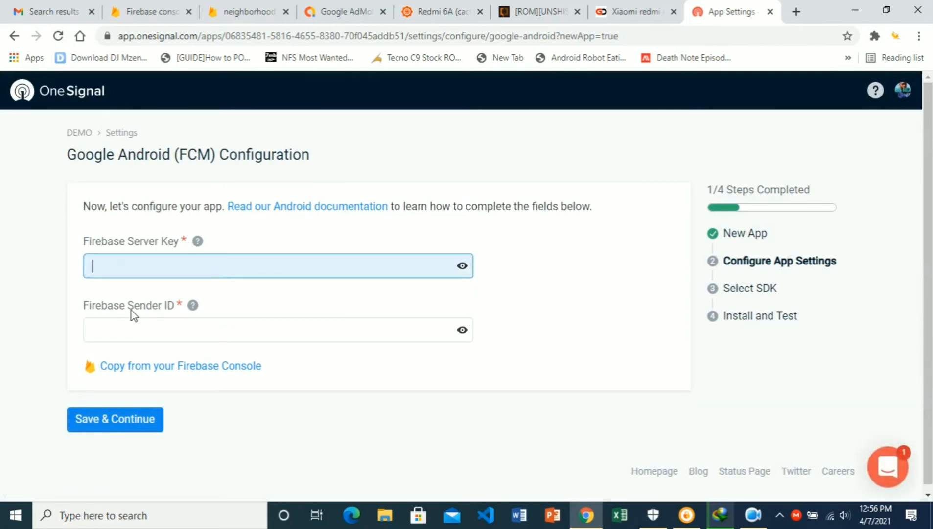
mouse_move(153, 313)
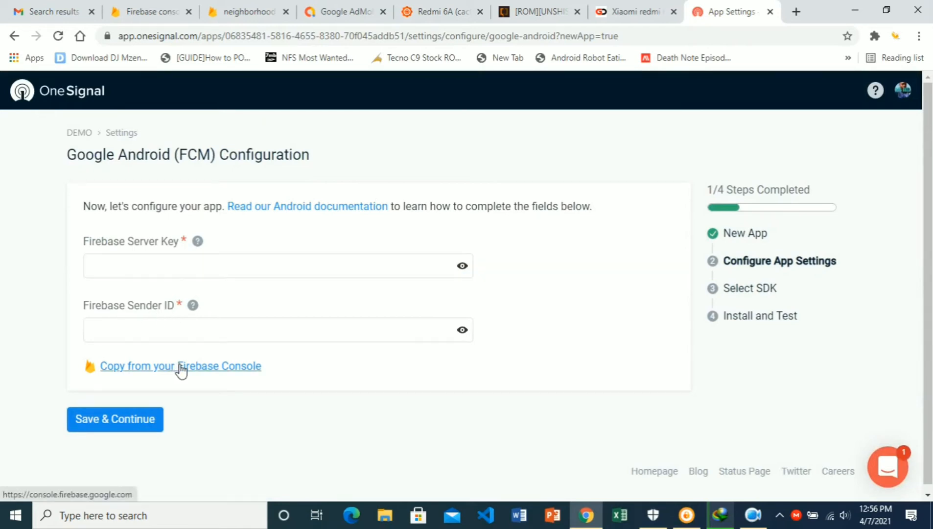
- Open the 'Copy from your Firebase Console' link in a new tab
right_click(181, 366)
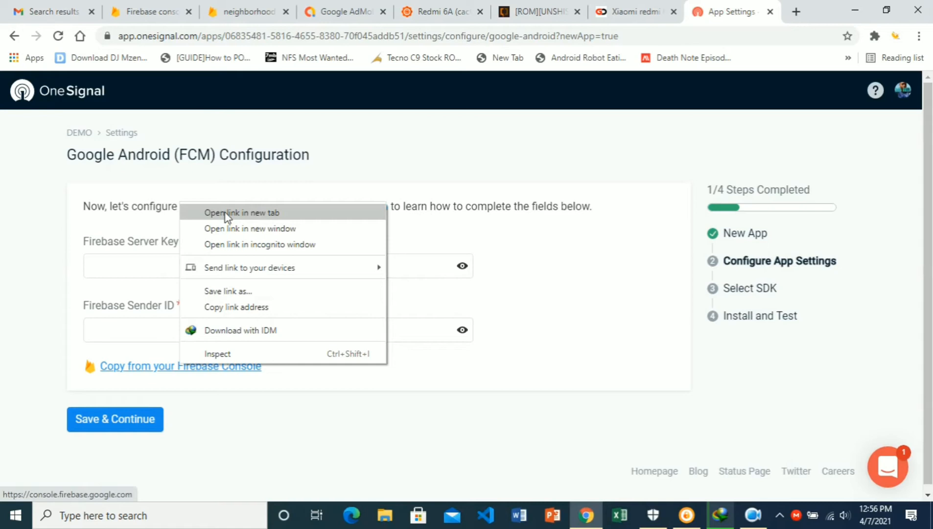
left_click(242, 212)
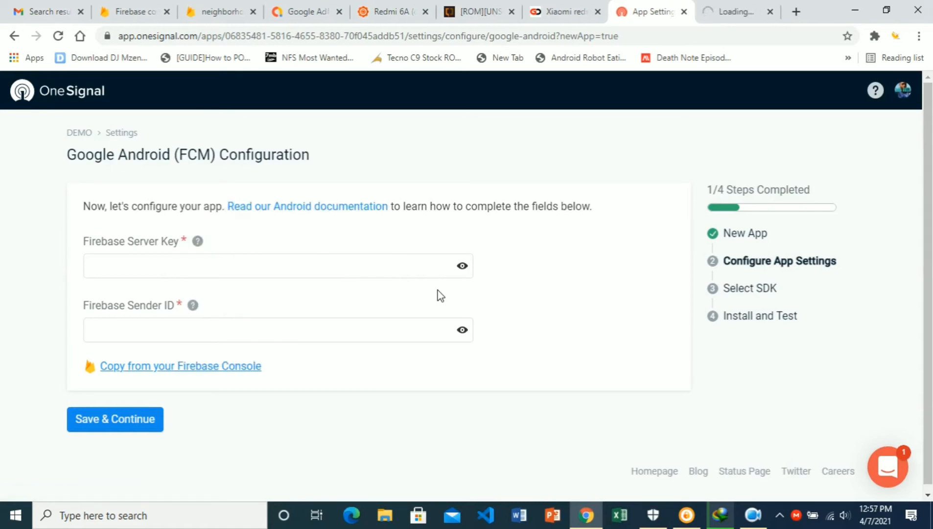
left_click(738, 12)
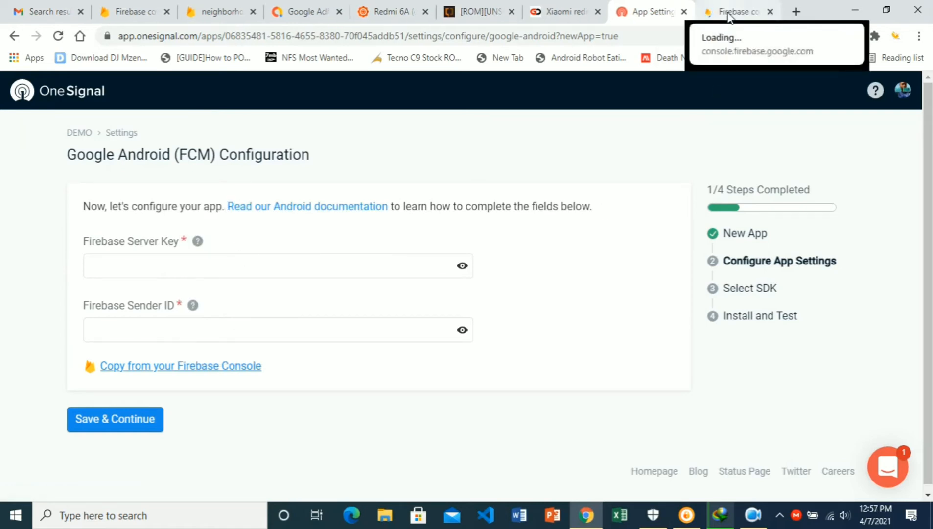
- Open the crn-chat project from Firebase's Recent projects and show its settings menu
left_click(738, 11)
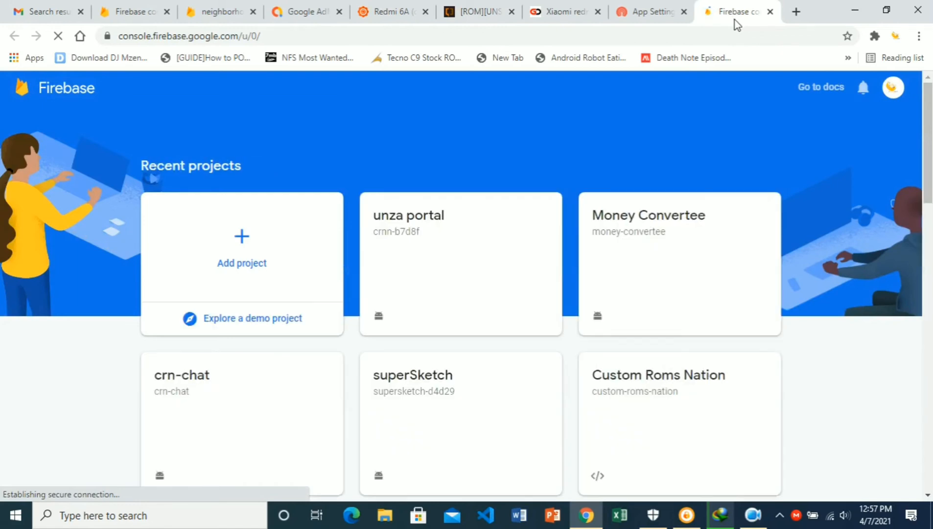
mouse_move(603, 216)
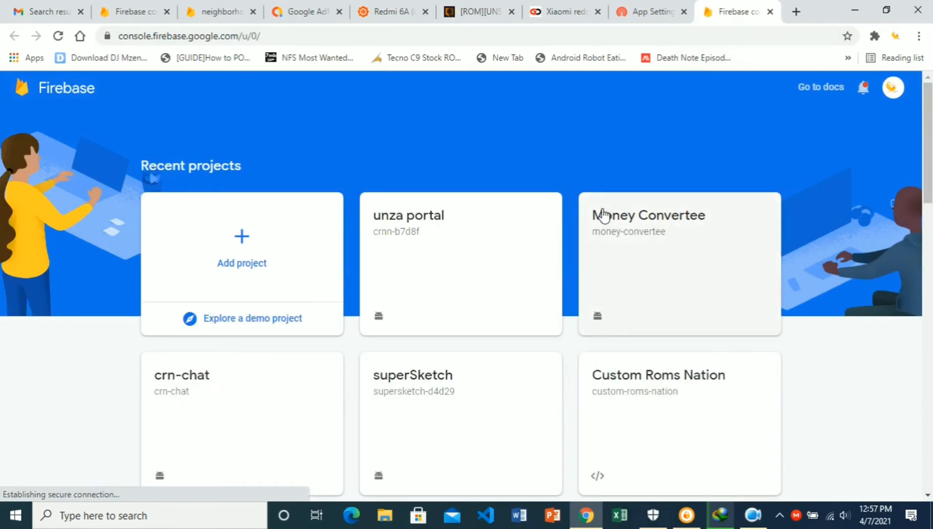
mouse_move(330, 282)
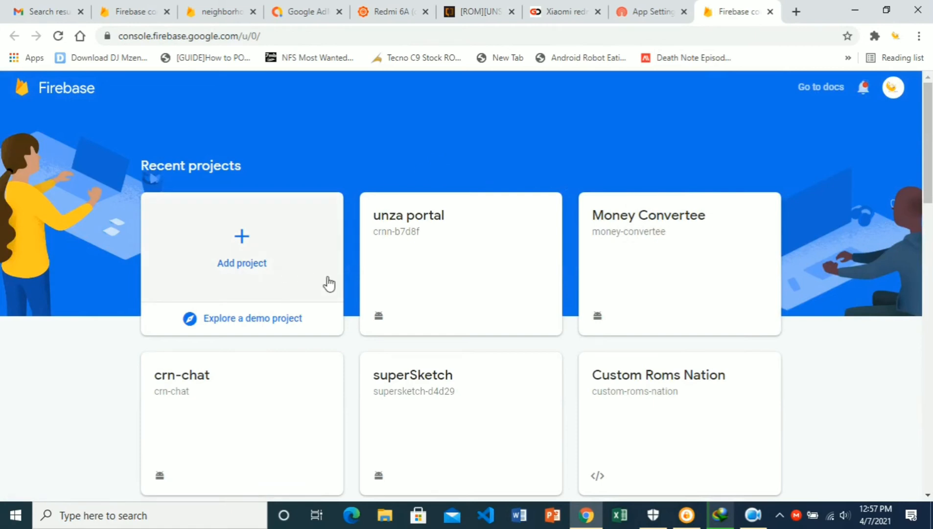
mouse_move(375, 298)
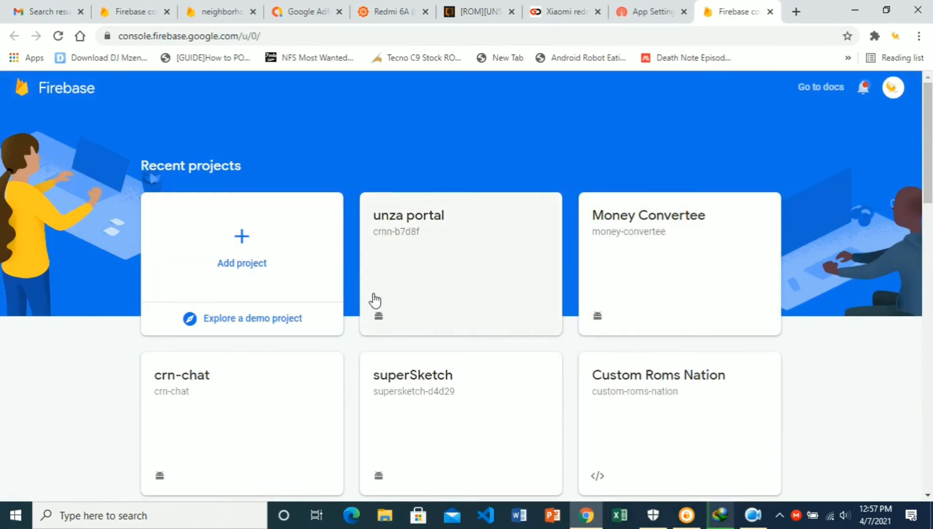
mouse_move(458, 260)
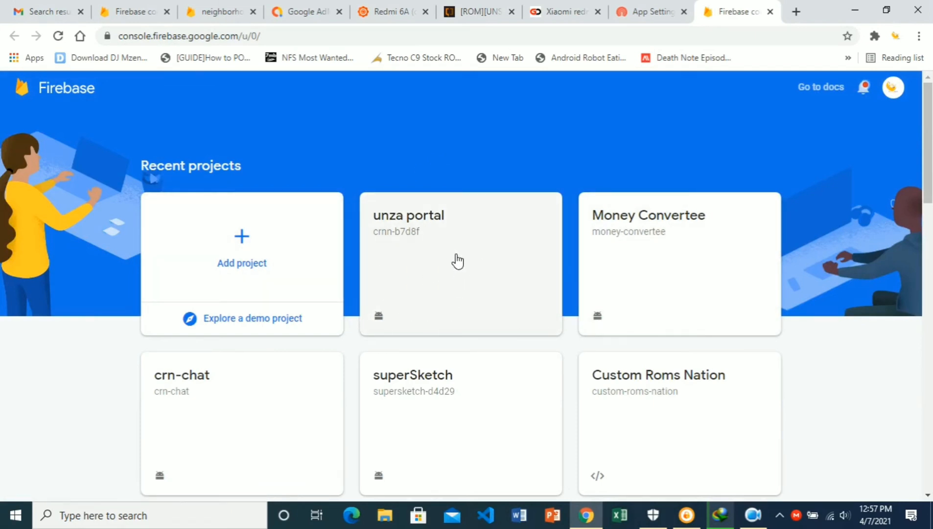
mouse_move(522, 323)
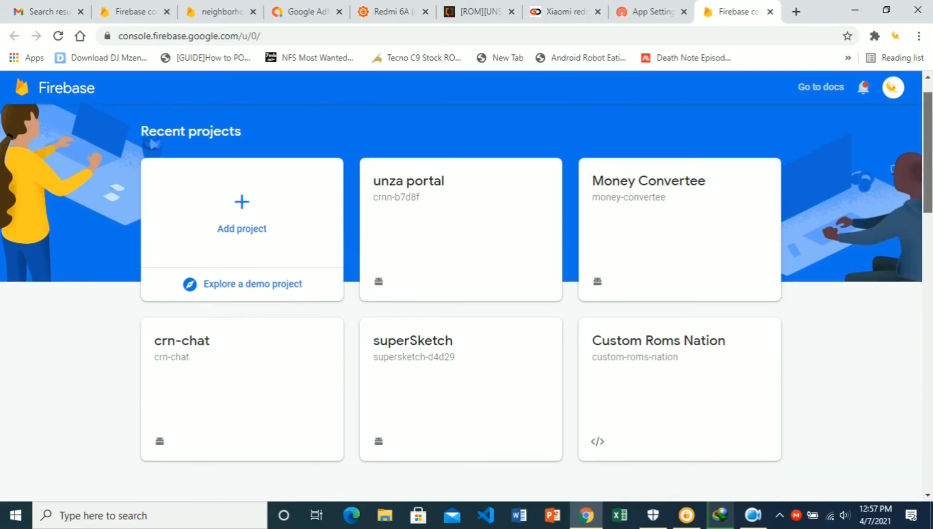
scroll("down", 3)
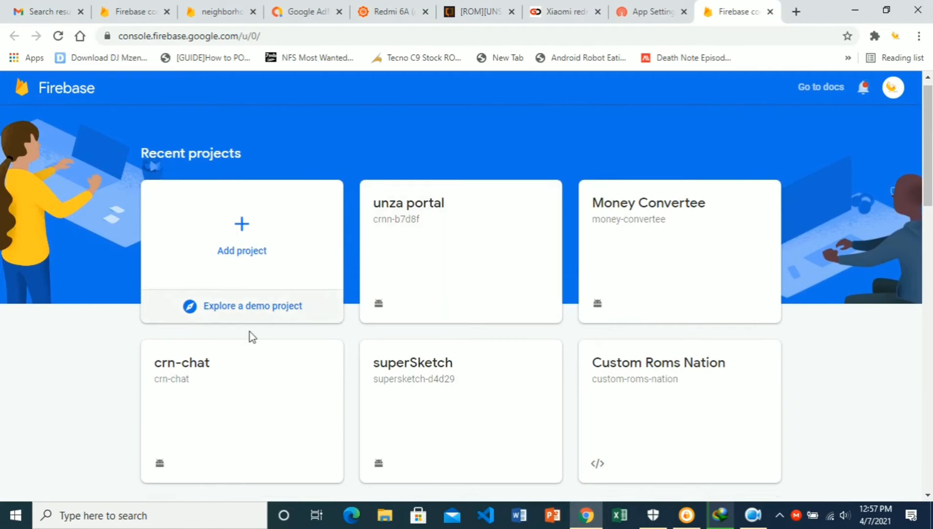
mouse_move(237, 384)
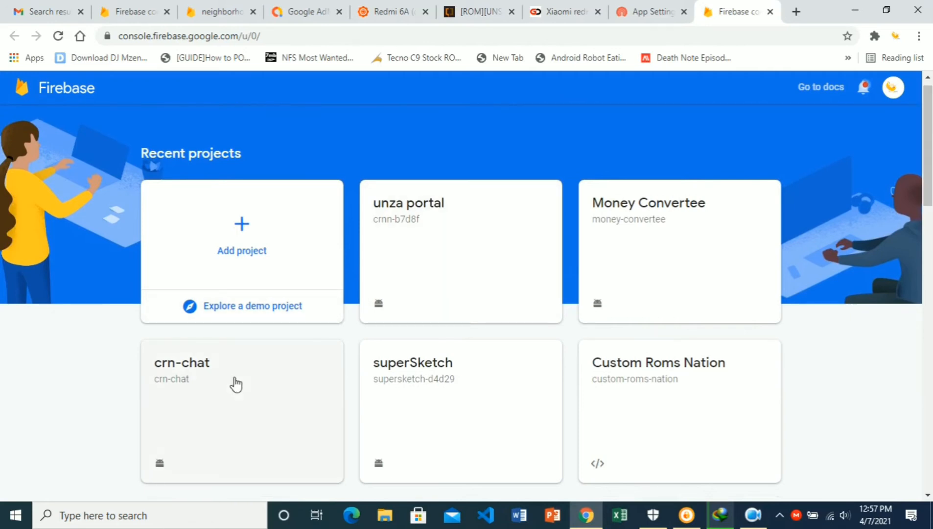
mouse_move(242, 237)
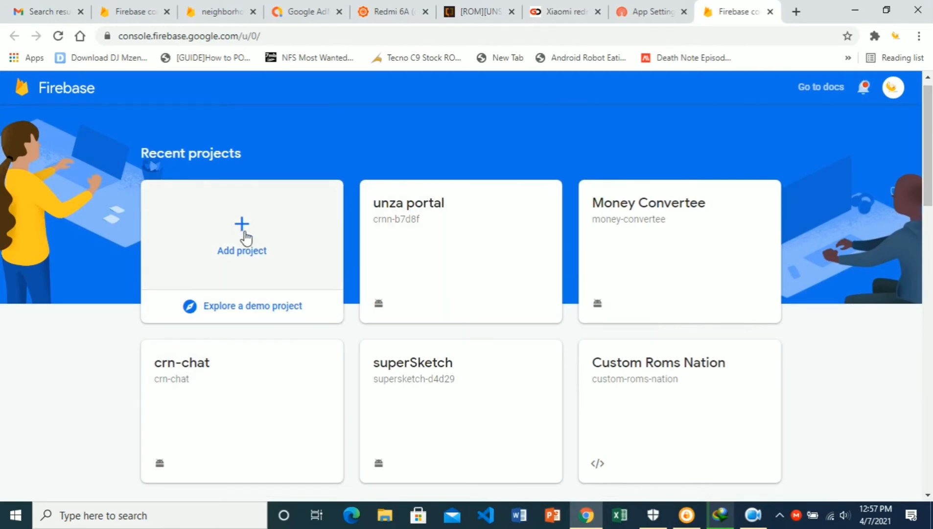
mouse_move(249, 417)
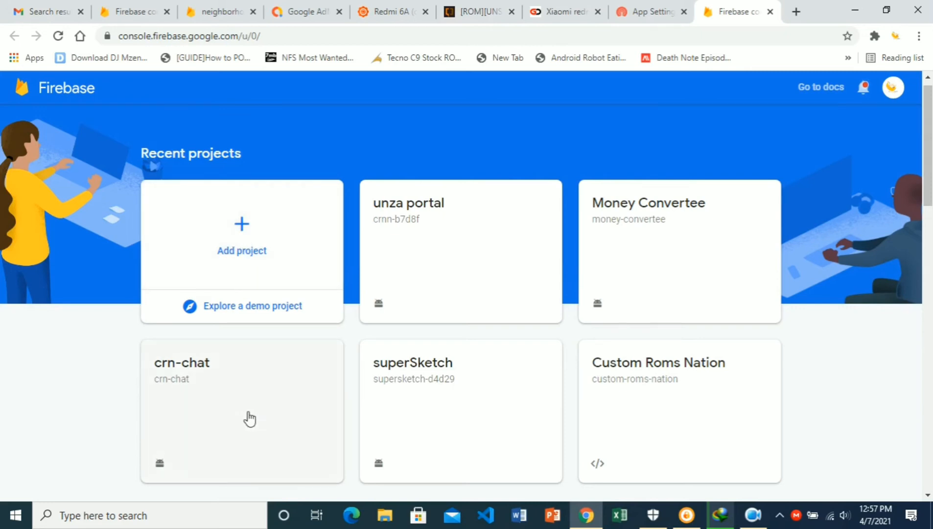
left_click(241, 411)
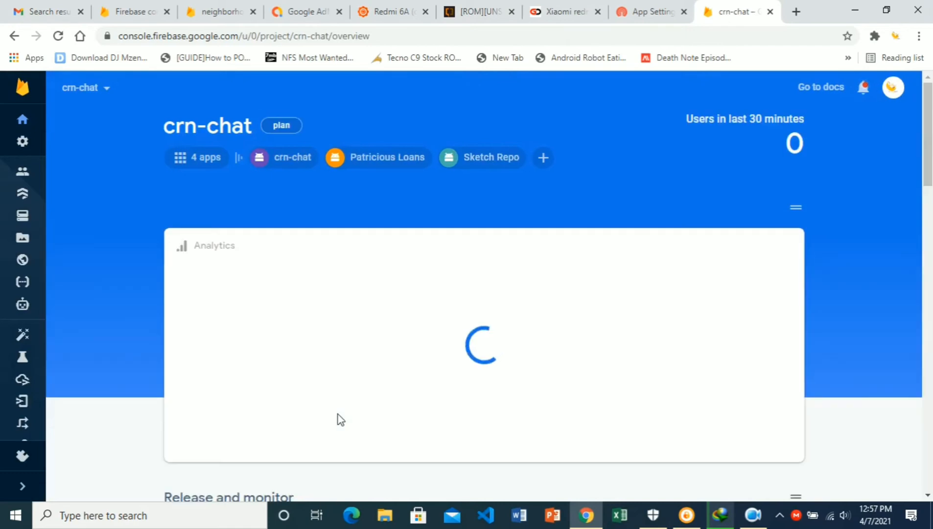
mouse_move(282, 317)
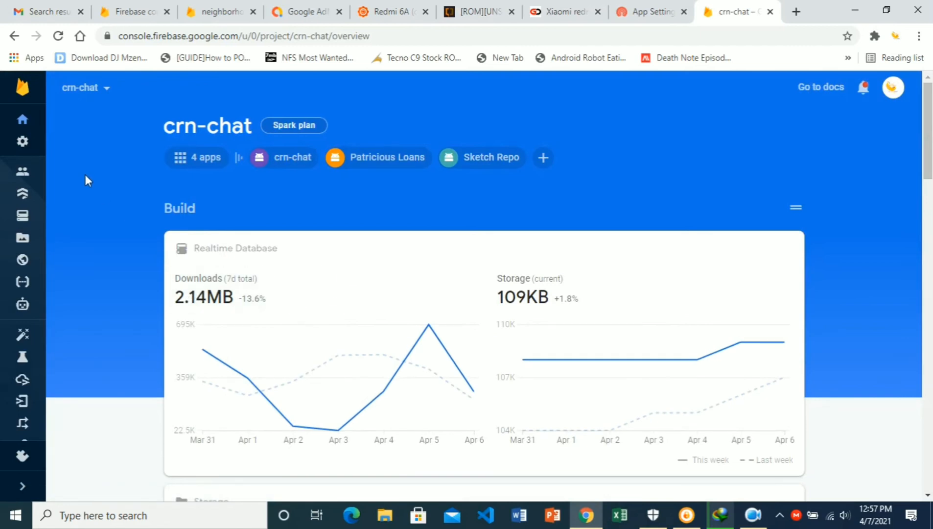
mouse_move(23, 335)
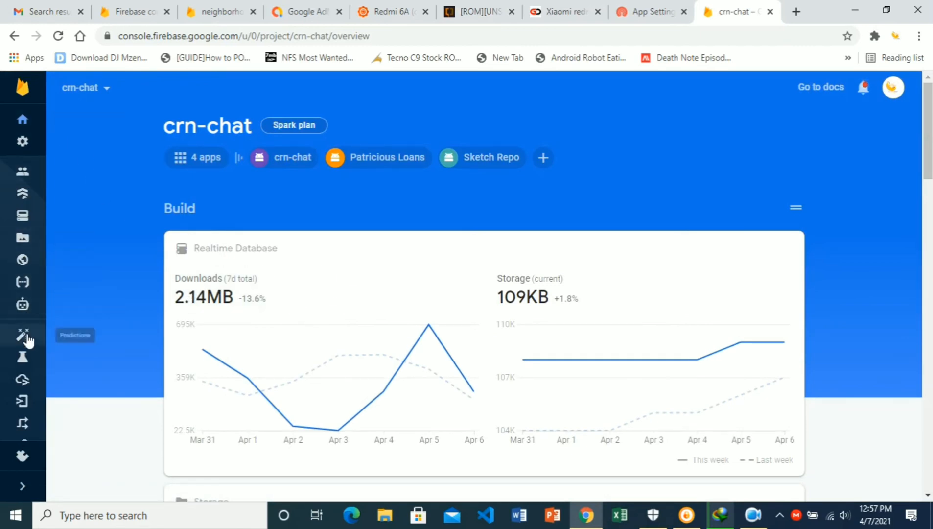
mouse_move(22, 118)
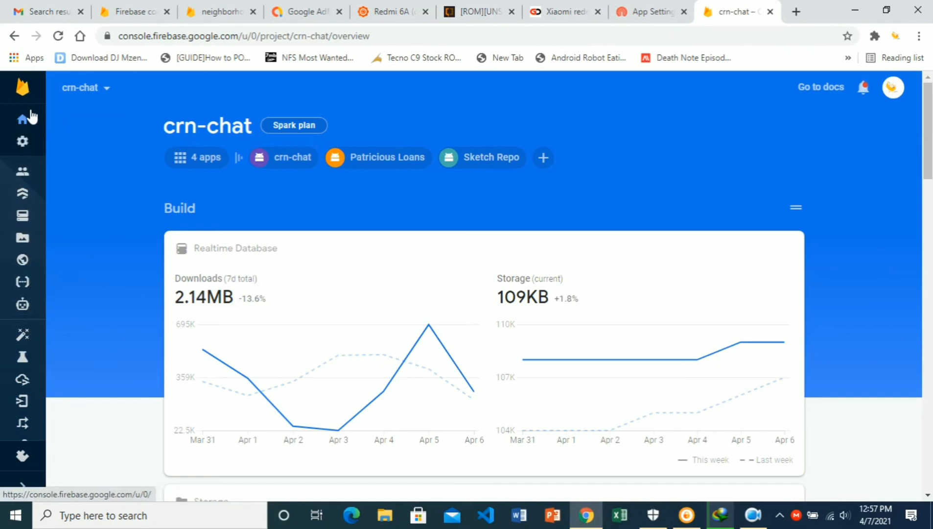
left_click(22, 141)
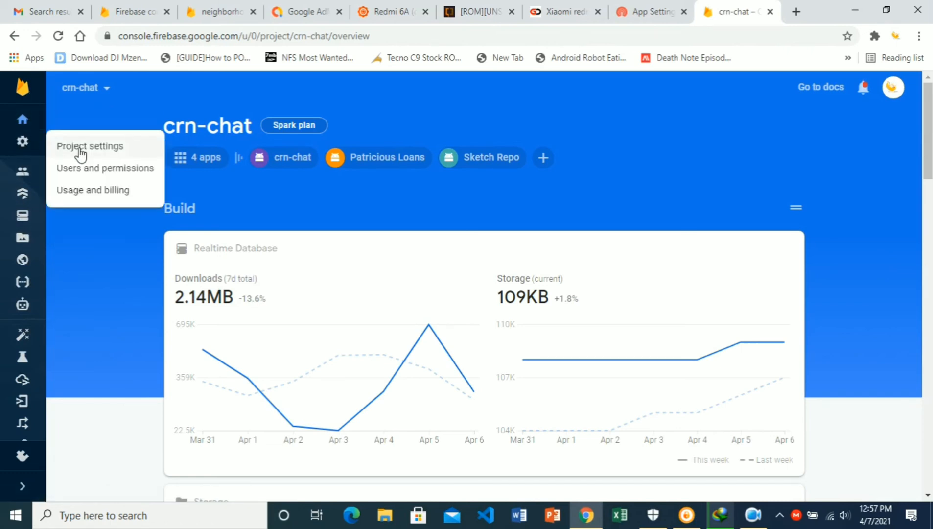
- Copy the crn-chat Cloud Messaging server key from Project settings
left_click(90, 145)
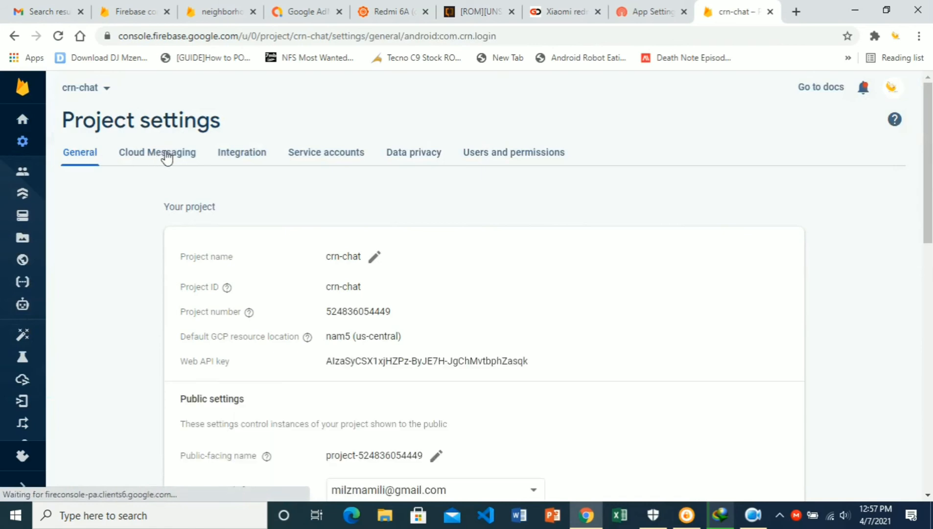
left_click(157, 152)
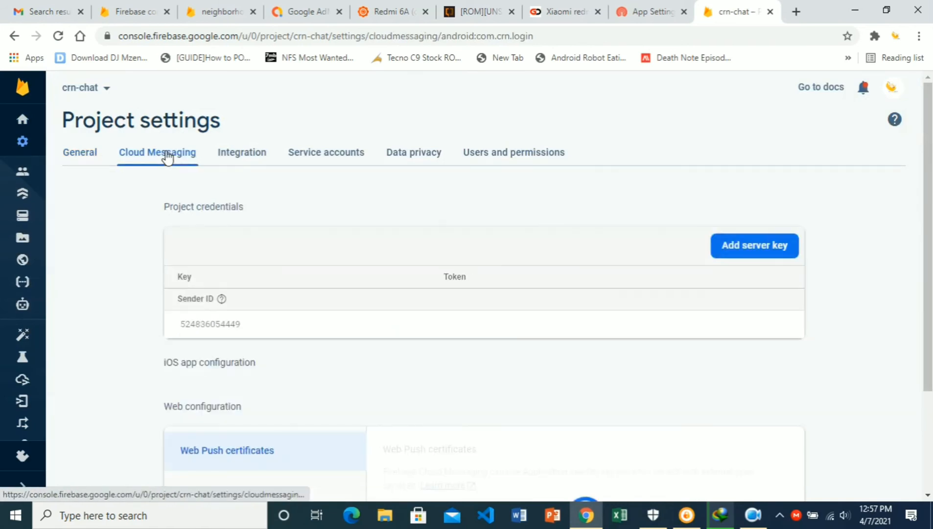
left_click(753, 245)
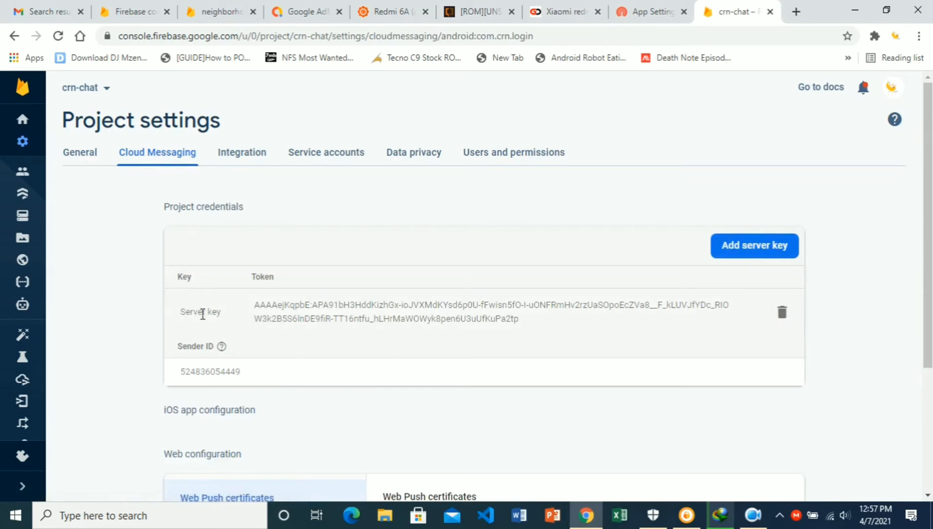
mouse_move(704, 307)
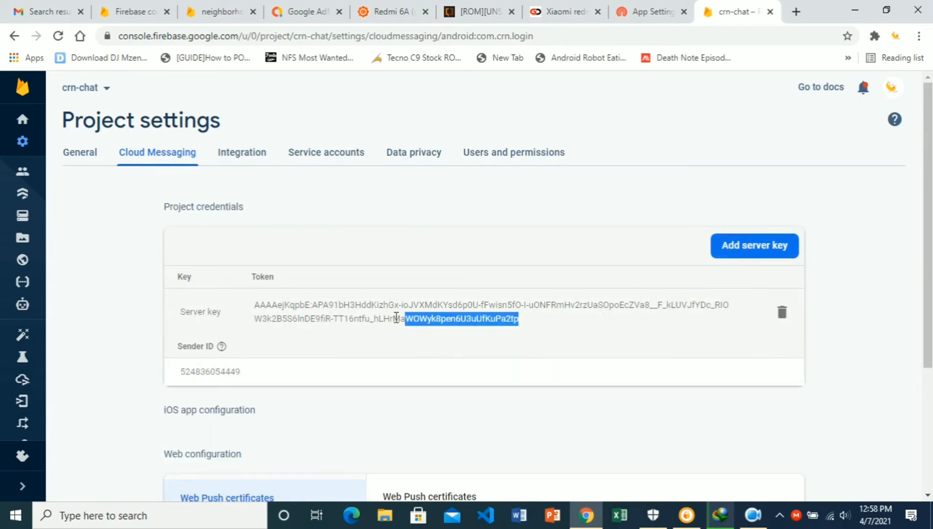
right_click(393, 311)
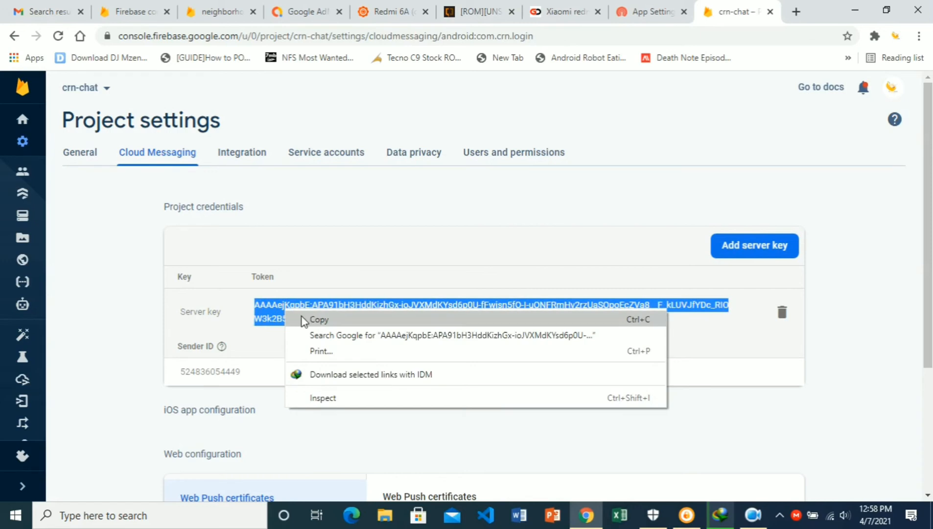
left_click(649, 11)
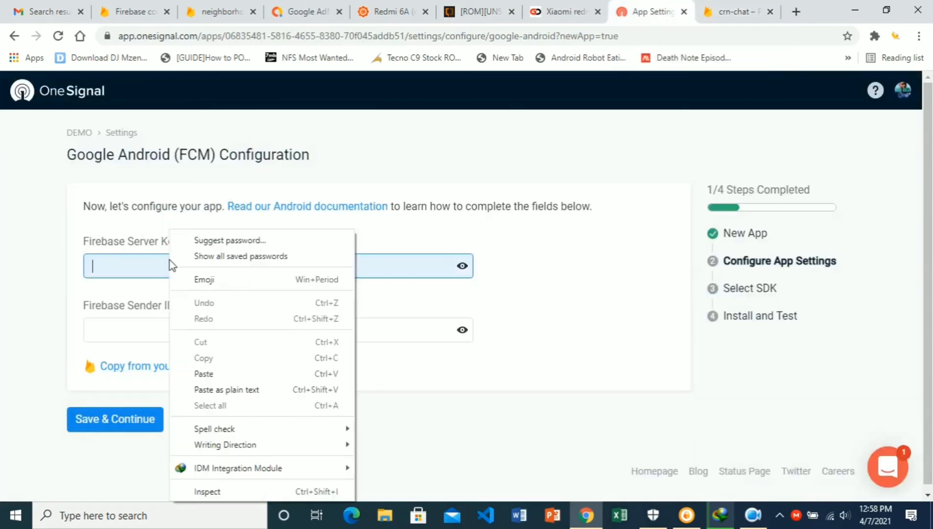
- Copy crn-chat's Sender ID for OneSignal's Firebase Sender ID field
left_click(737, 11)
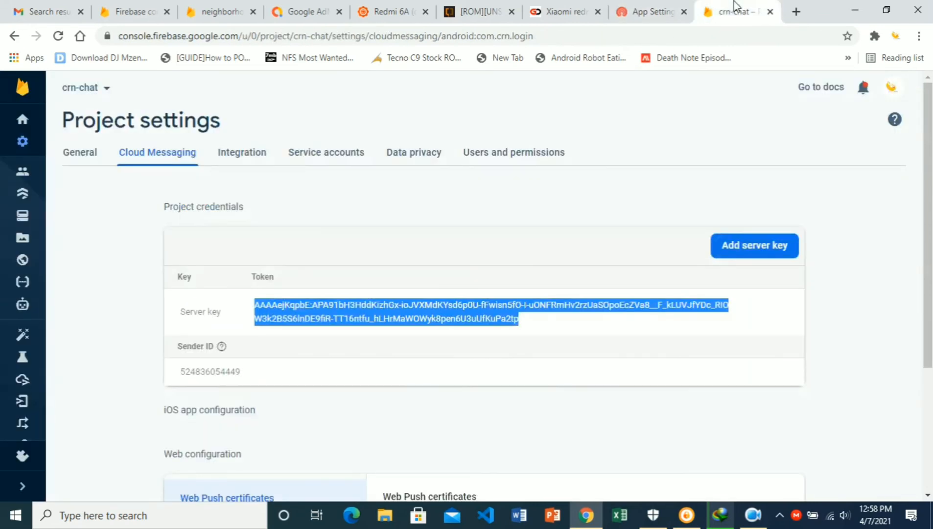
double_click(210, 371)
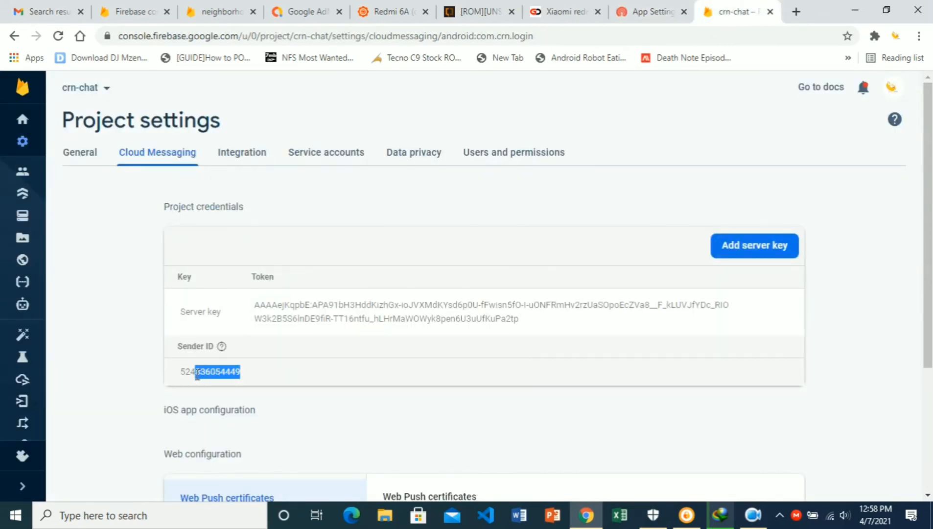
right_click(210, 371)
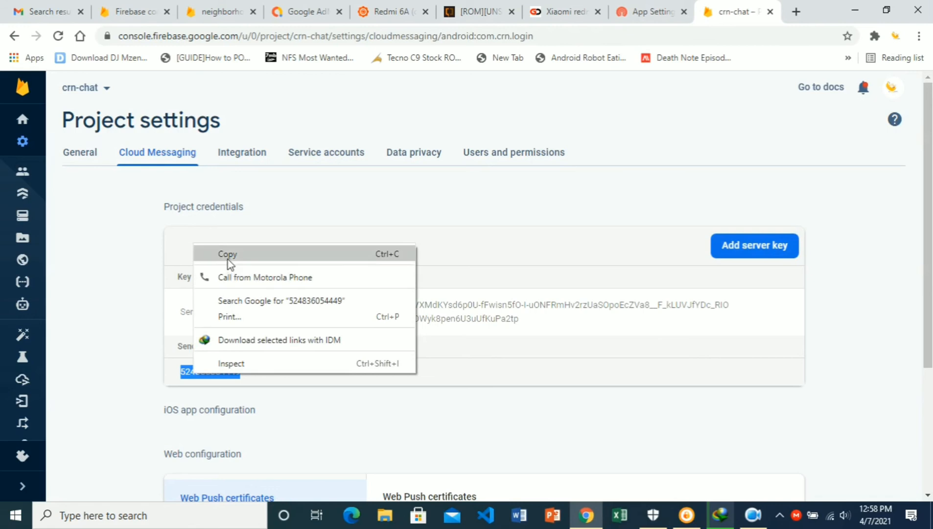
left_click(649, 12)
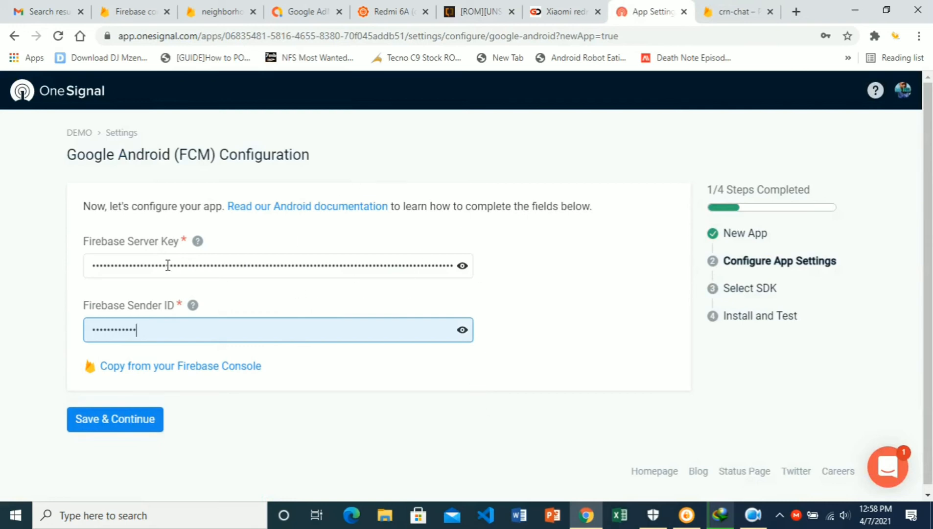
mouse_move(115, 419)
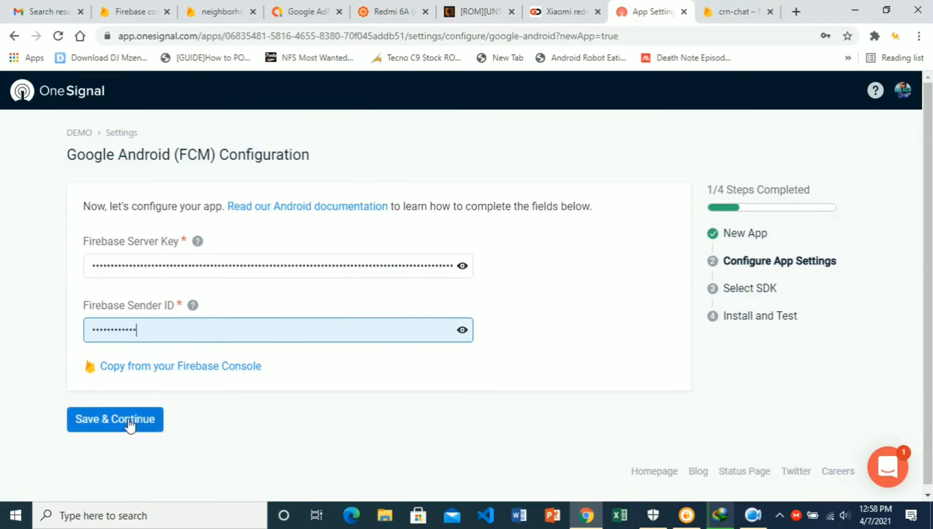
- Save the FCM credentials, choose the Native Android SDK, and continue
left_click(115, 419)
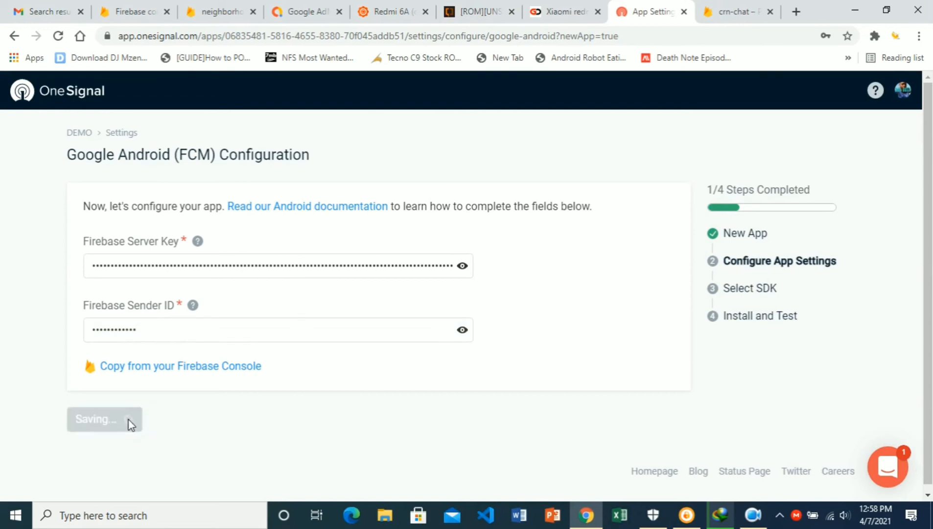
left_click(105, 418)
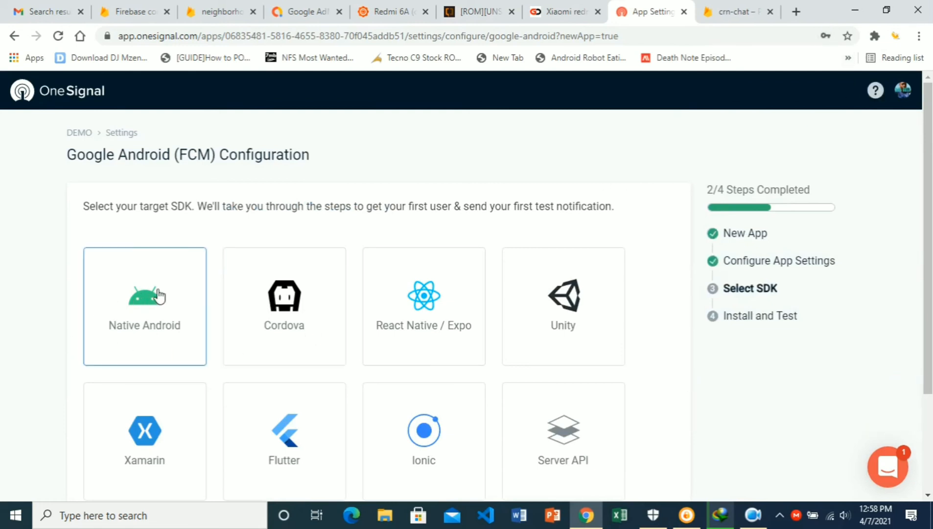
mouse_move(175, 332)
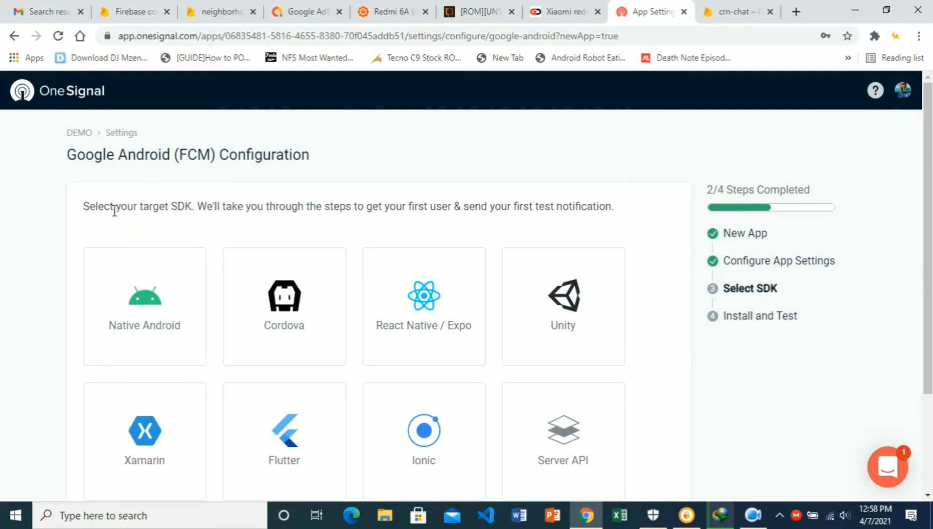
left_click(144, 306)
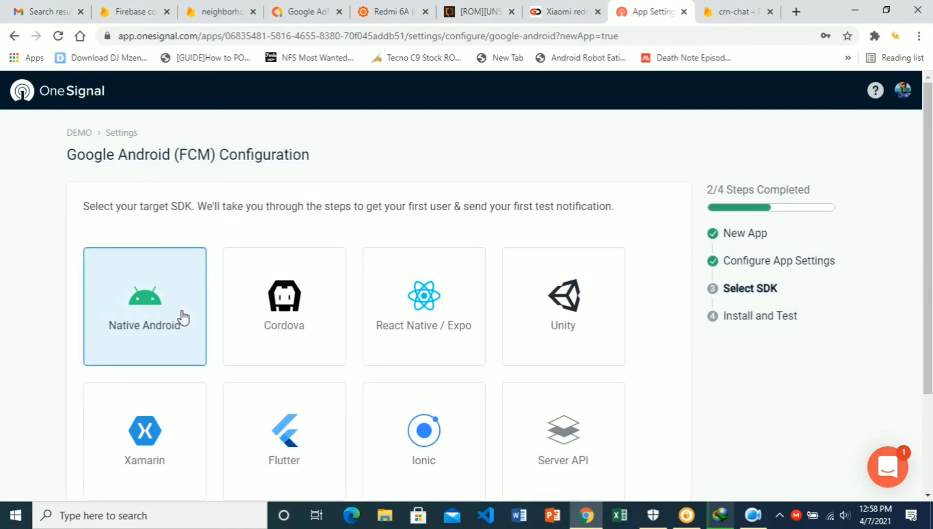
scroll("down", 3)
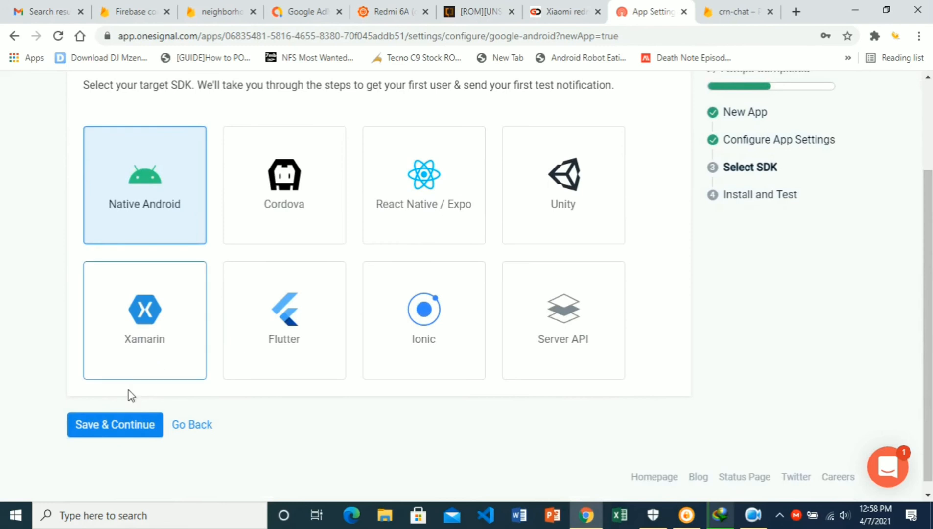
left_click(114, 424)
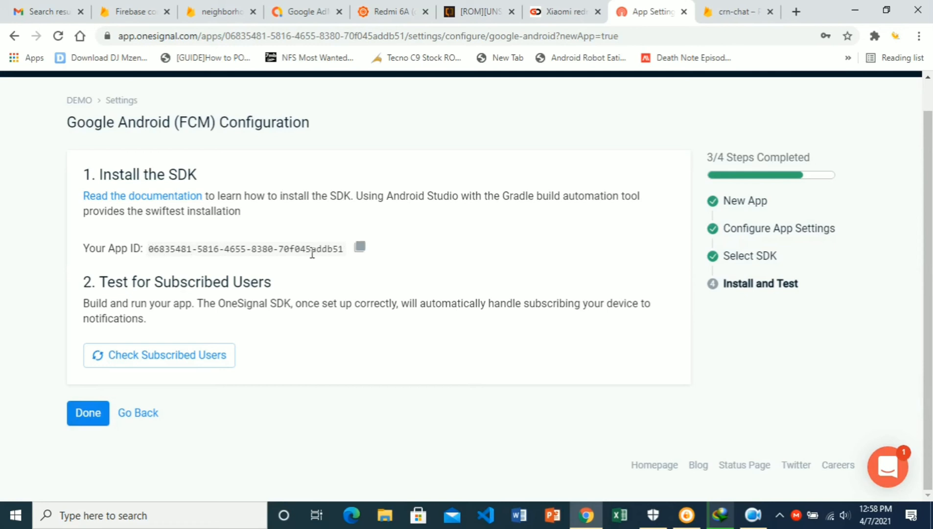
- Copy the DEMO App ID and finish the Android setup with Done
left_click(359, 247)
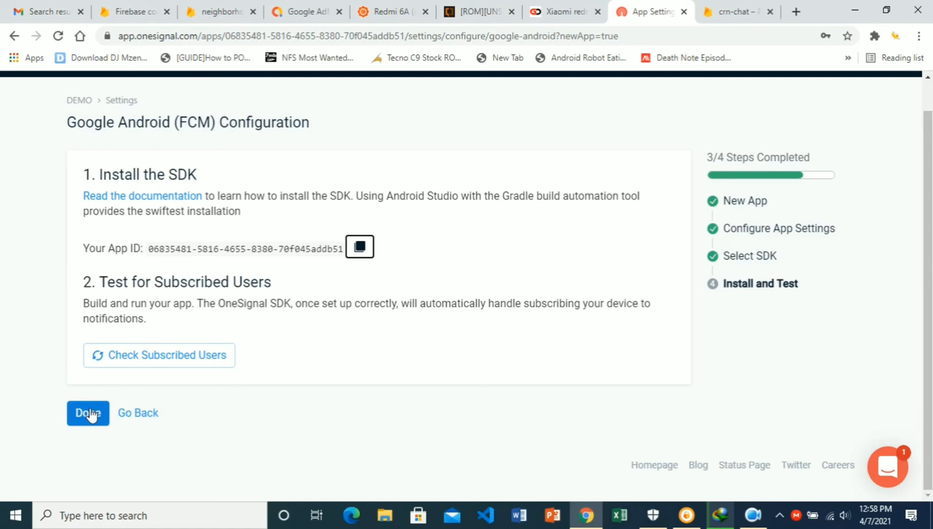
left_click(88, 412)
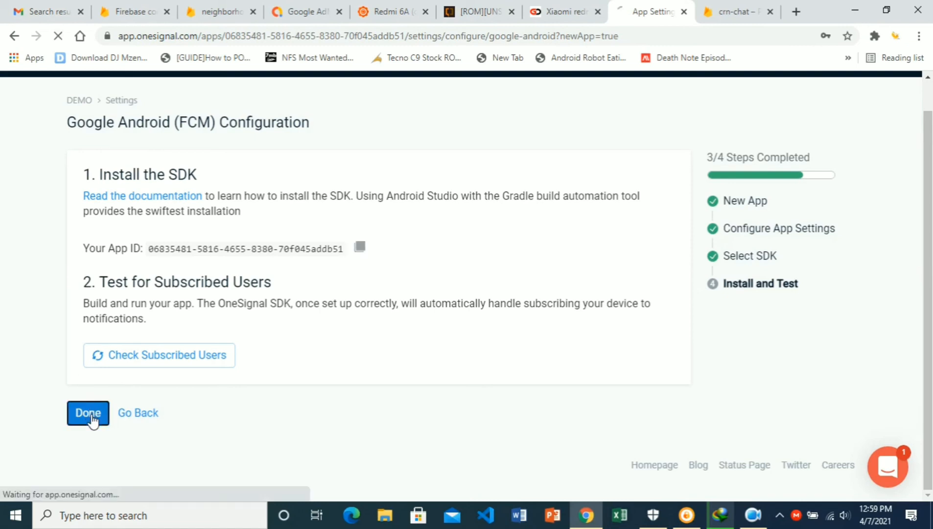
left_click(88, 412)
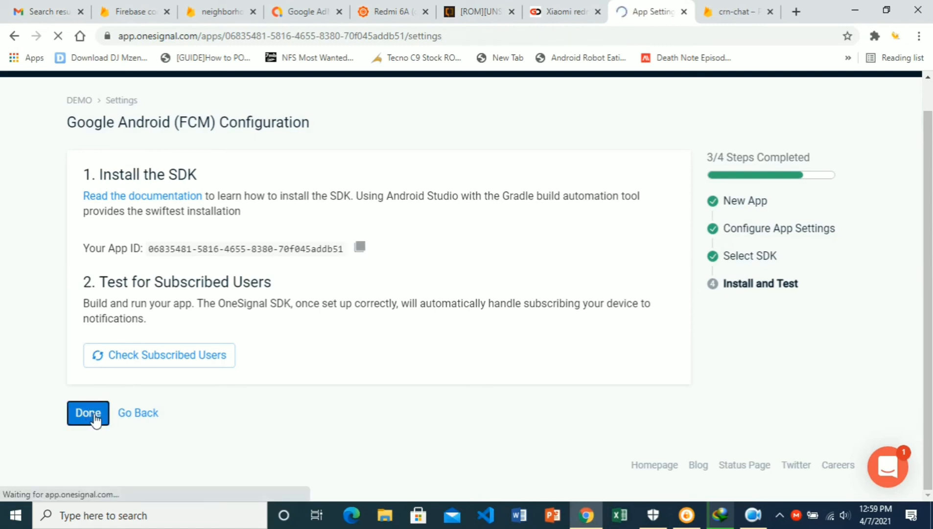
left_click(88, 413)
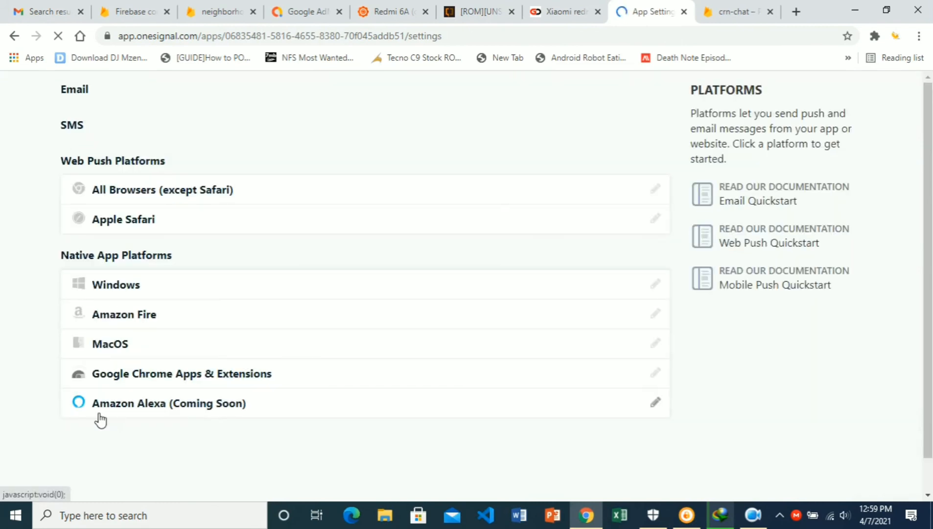
mouse_move(925, 282)
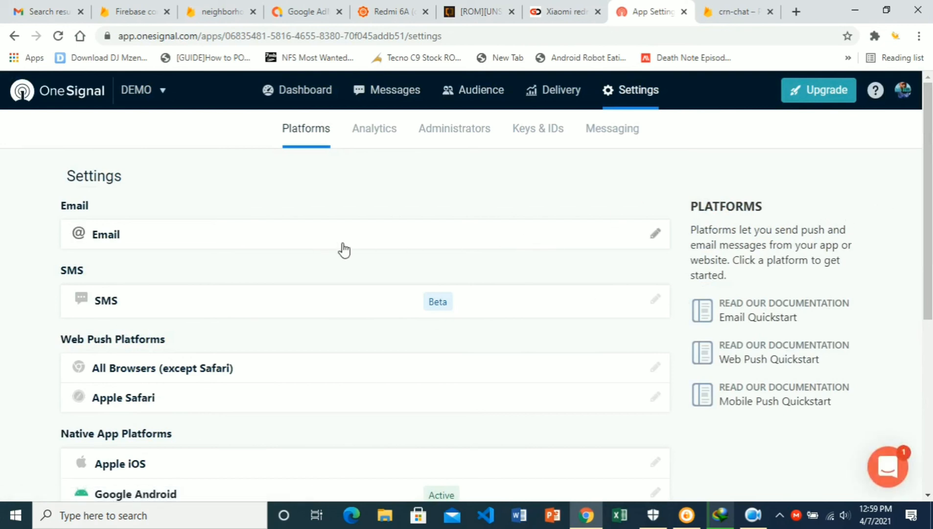
mouse_move(383, 184)
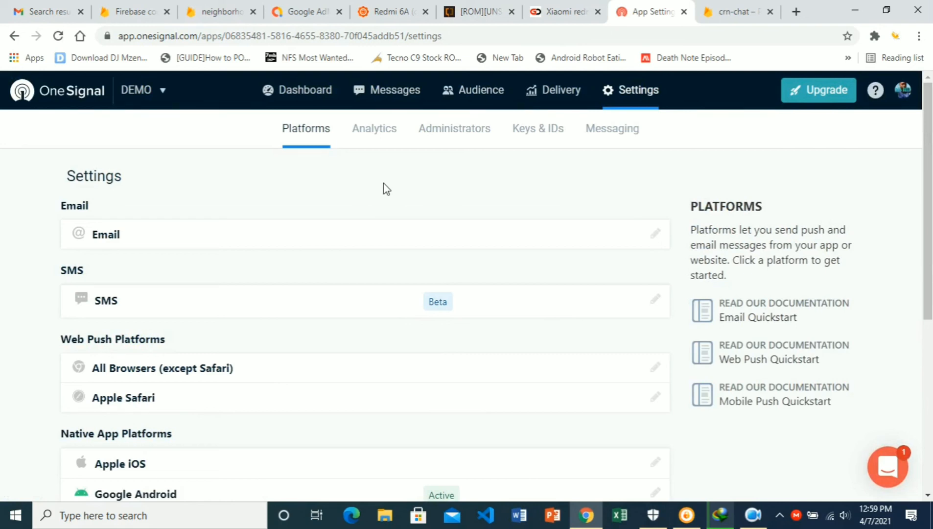
mouse_move(408, 184)
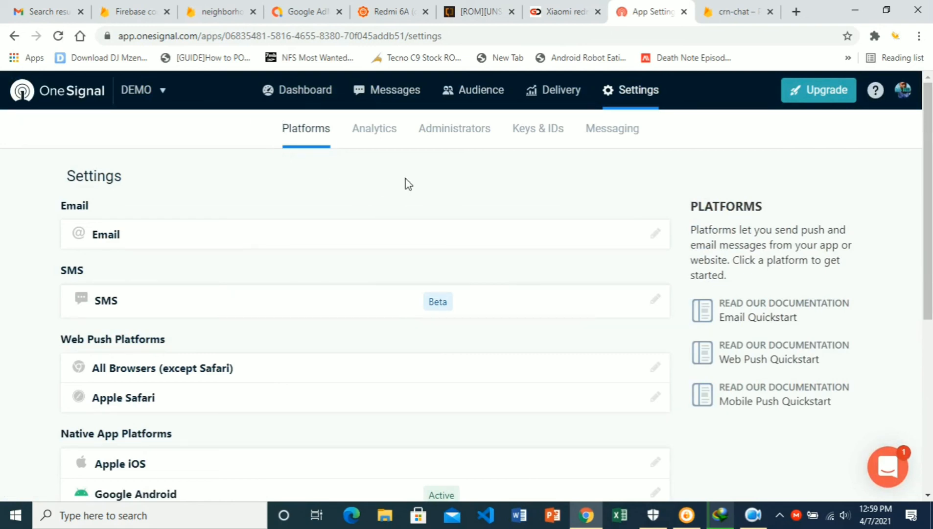
mouse_move(434, 176)
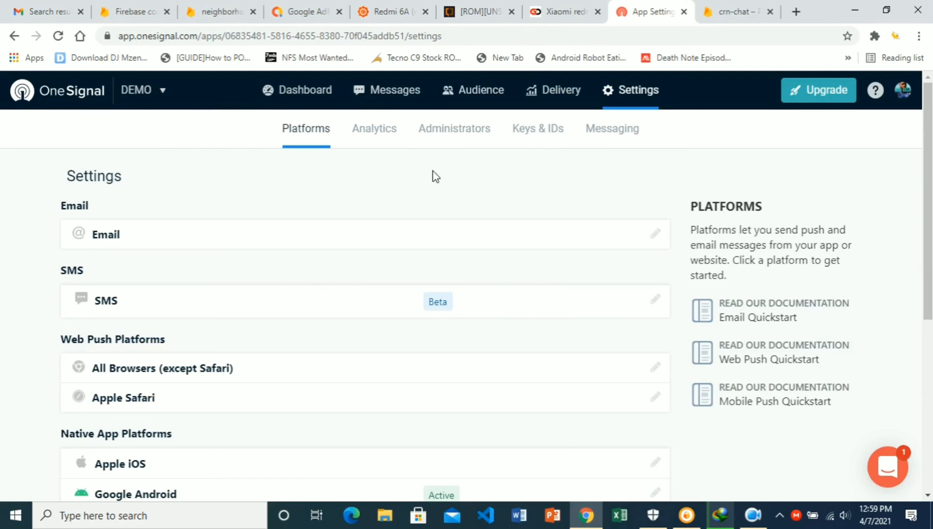
mouse_move(539, 179)
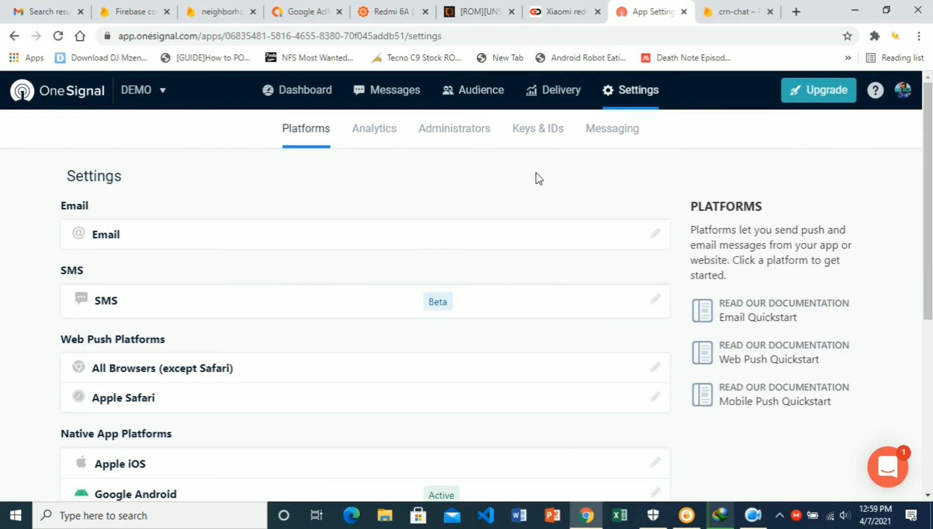
mouse_move(348, 167)
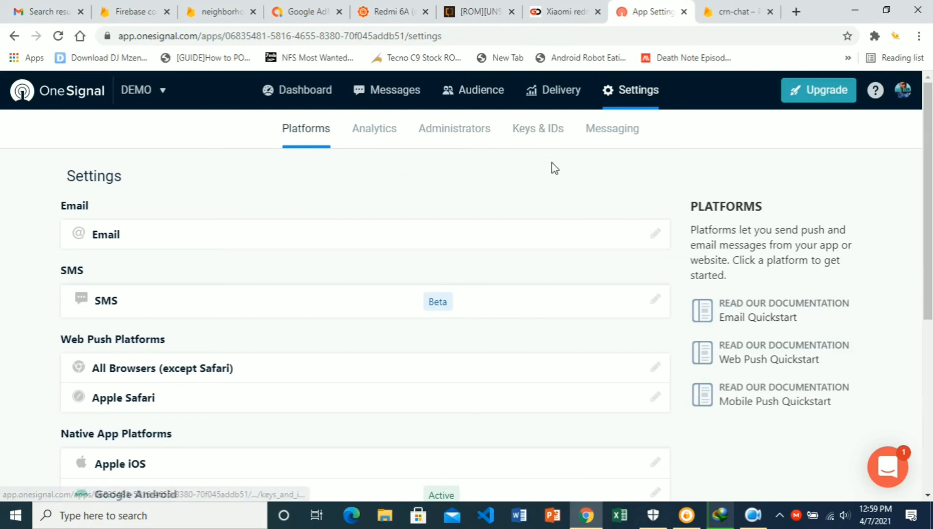
- Open the Keys & IDs tab in DEMO's Settings
left_click(537, 128)
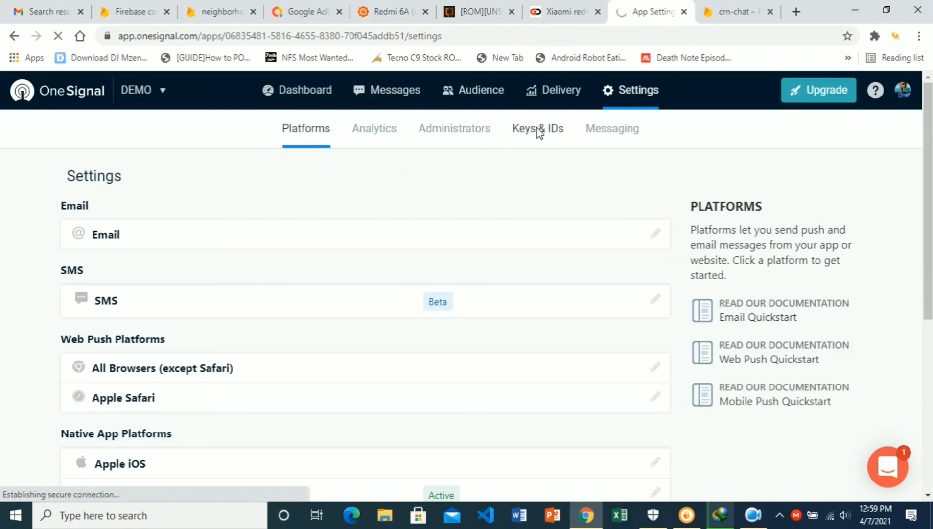
left_click(537, 128)
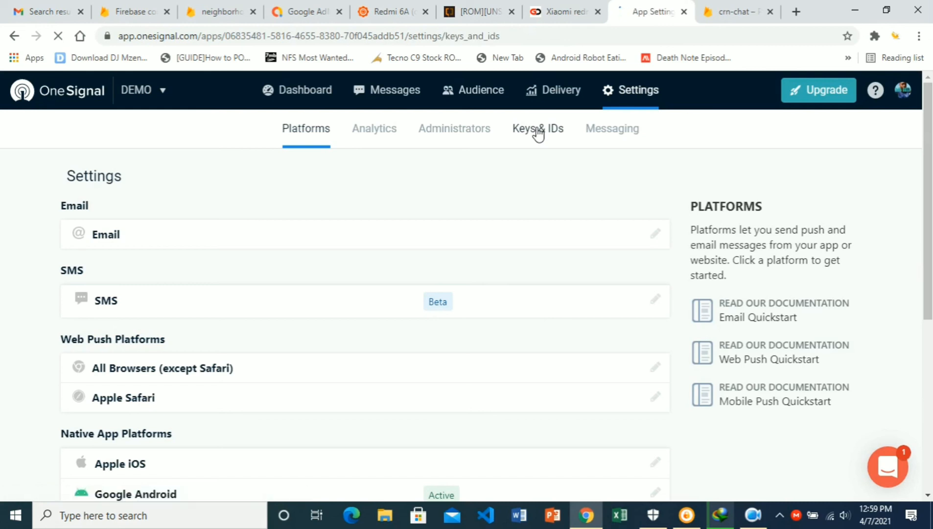
left_click(538, 128)
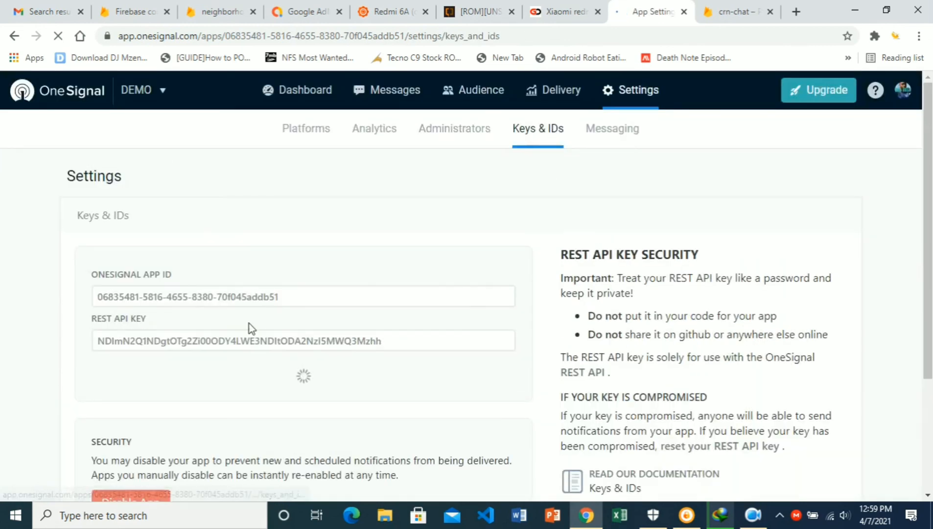
- Select parts of the OneSignal App ID and the whole REST API key
left_click(285, 297)
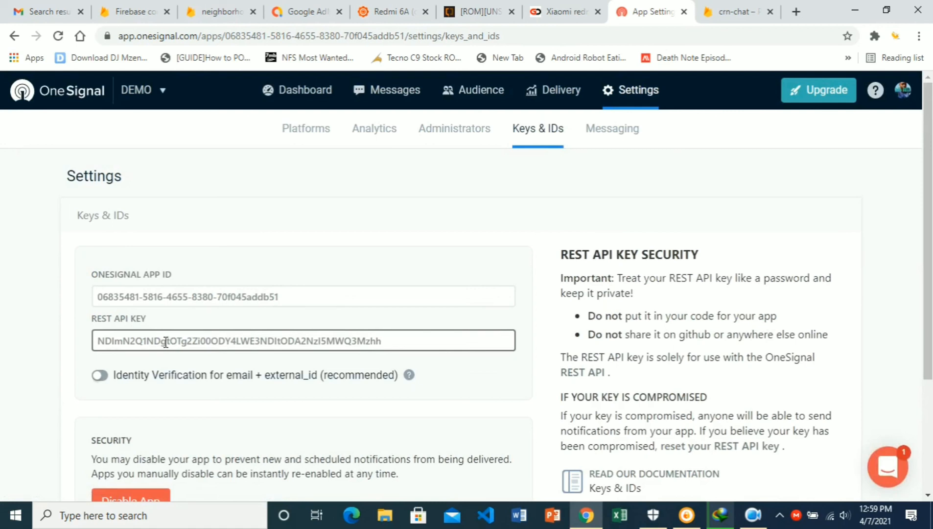
left_click(288, 297)
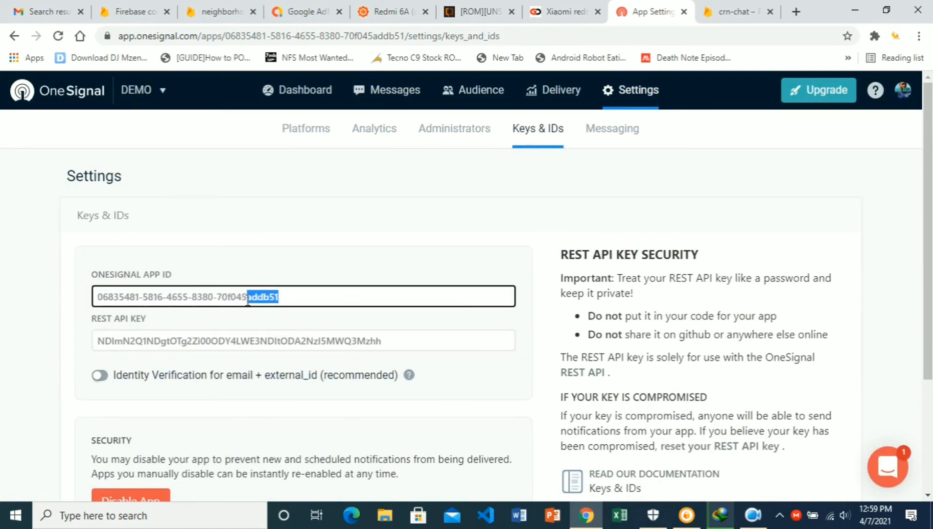
left_click(324, 296)
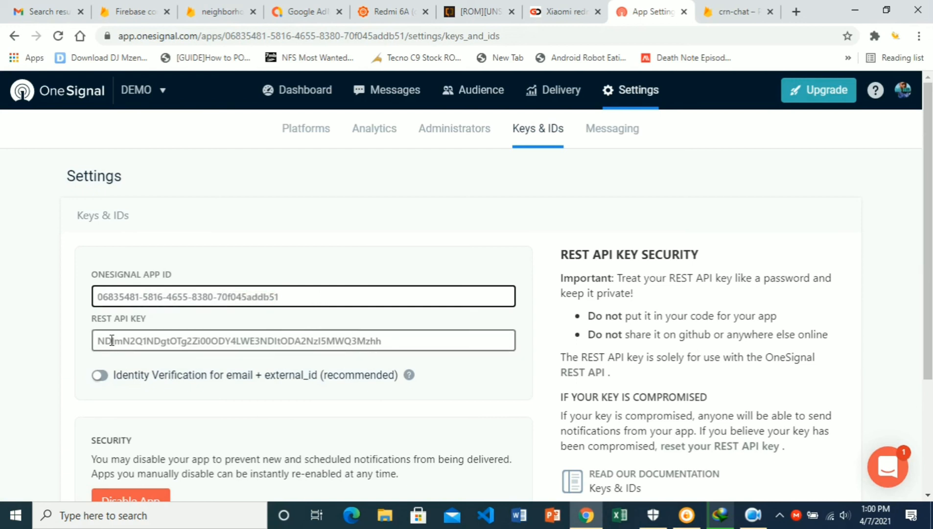
triple_click(237, 339)
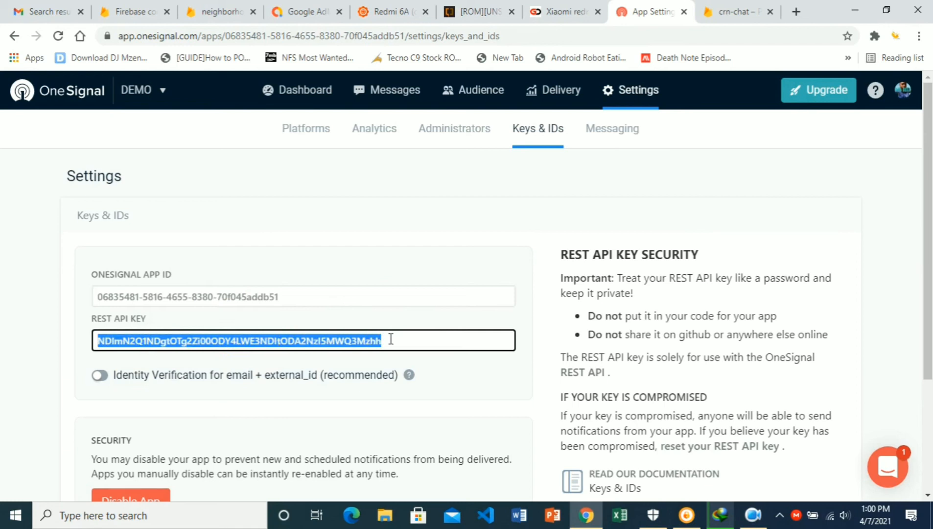
left_click(387, 340)
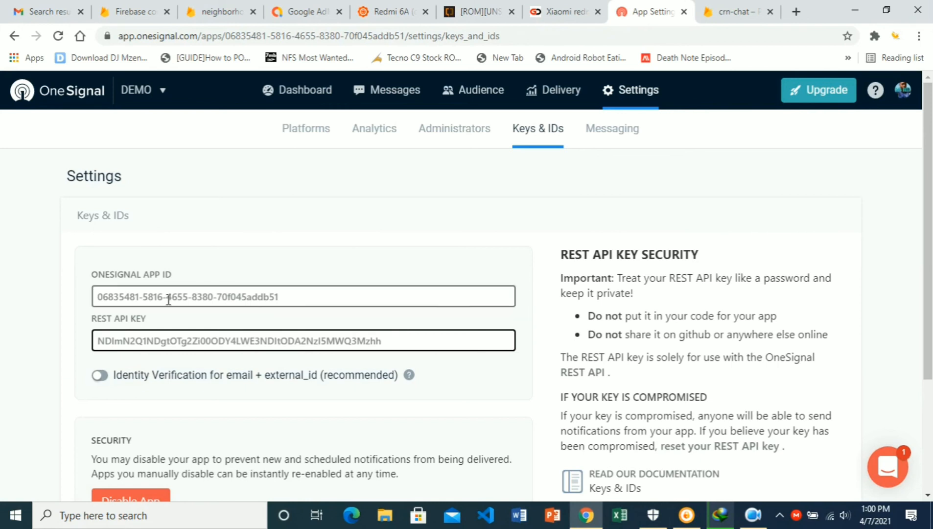
mouse_move(381, 314)
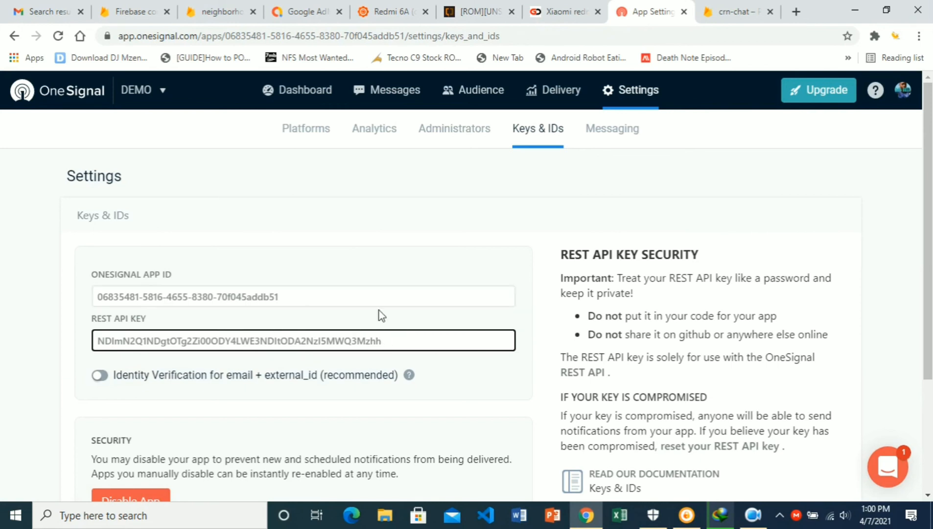